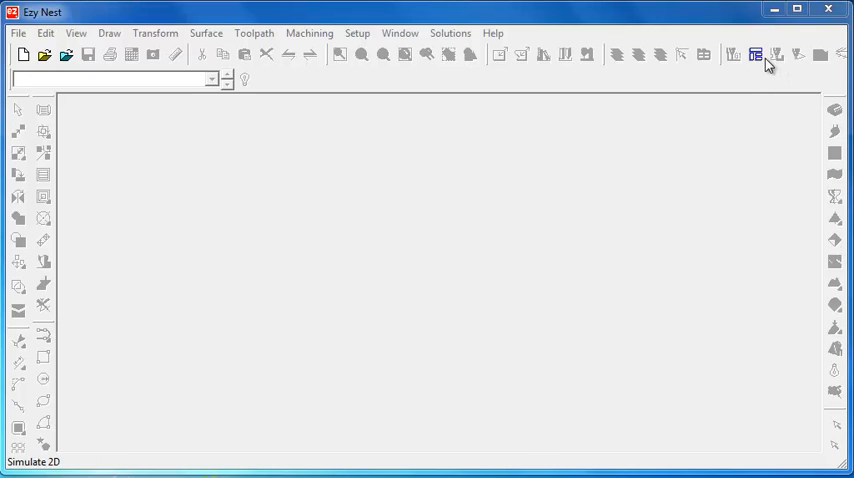
Launch the Automatic Toolpaths Setup from the toolbar, showing its empty parts list.
{"action": "left_click", "coordinate": [756, 56]}
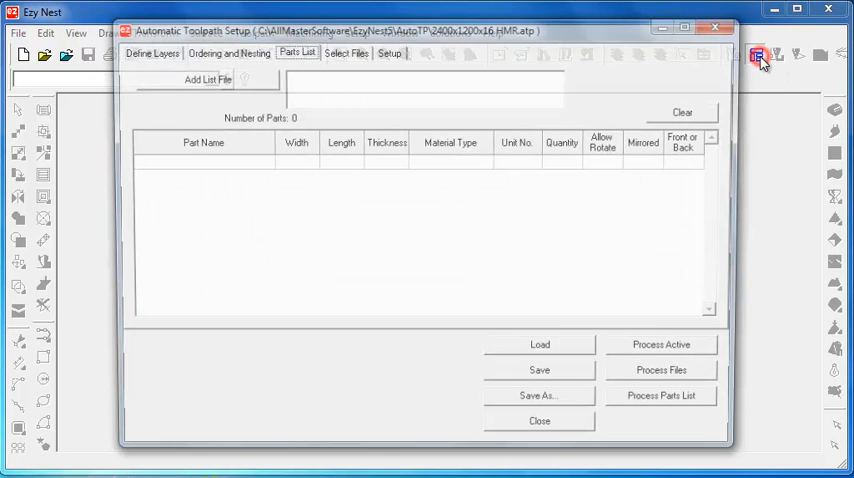
Review the Define Layers table with BORDER, TEXT, SCREW and SHELF strategies and design depths.
{"action": "left_click", "coordinate": [152, 52]}
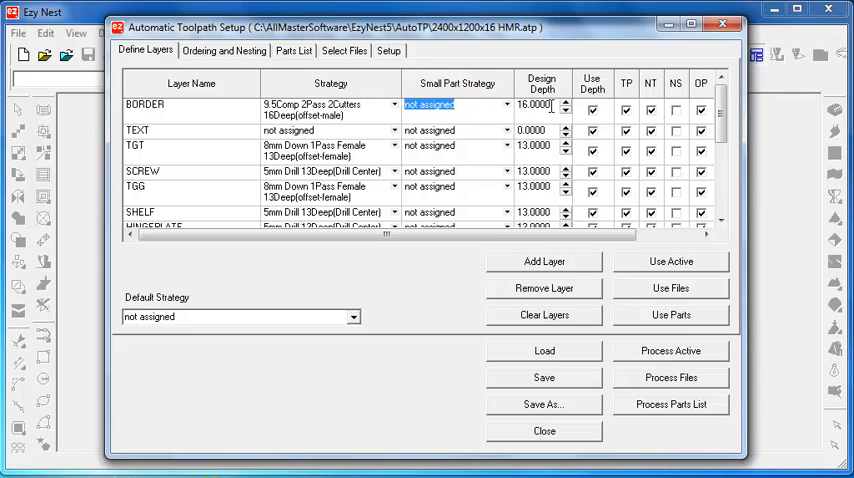
{"action": "left_click", "coordinate": [290, 108]}
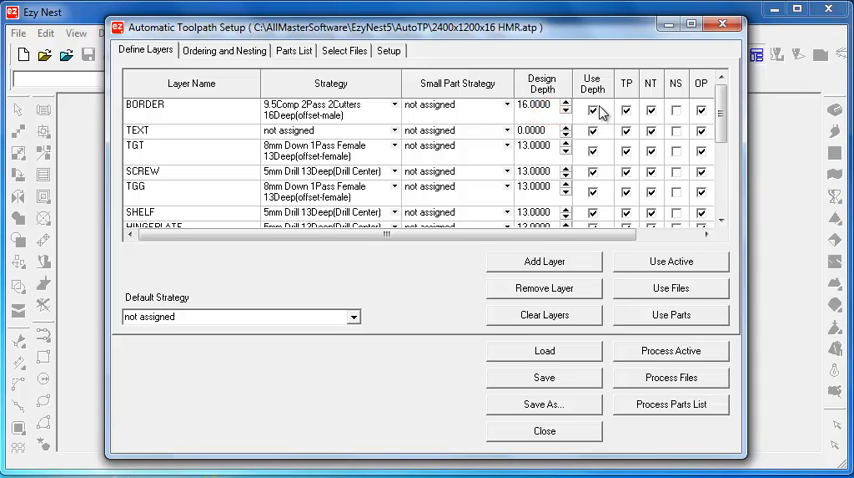
{"action": "mouse_move", "coordinate": [608, 116]}
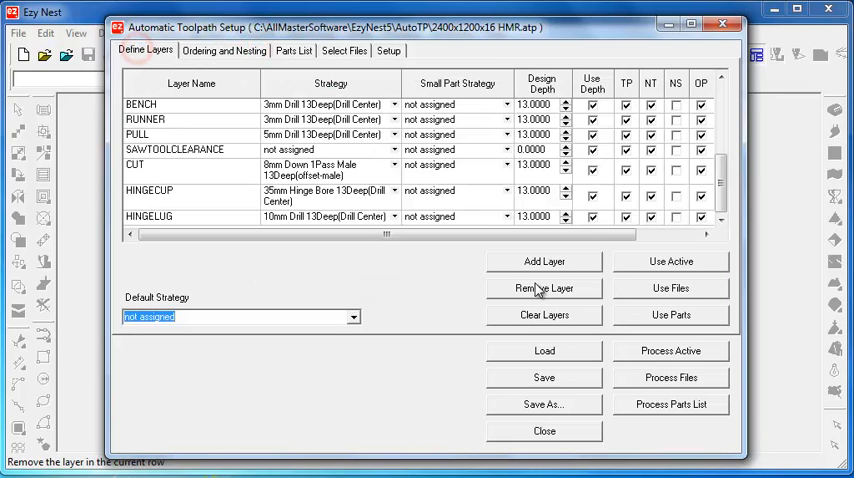
Show the Tool Order list in Ordering and Nesting, with 5mm Drill and 35mm Hinge Bore.
{"action": "left_click", "coordinate": [224, 52]}
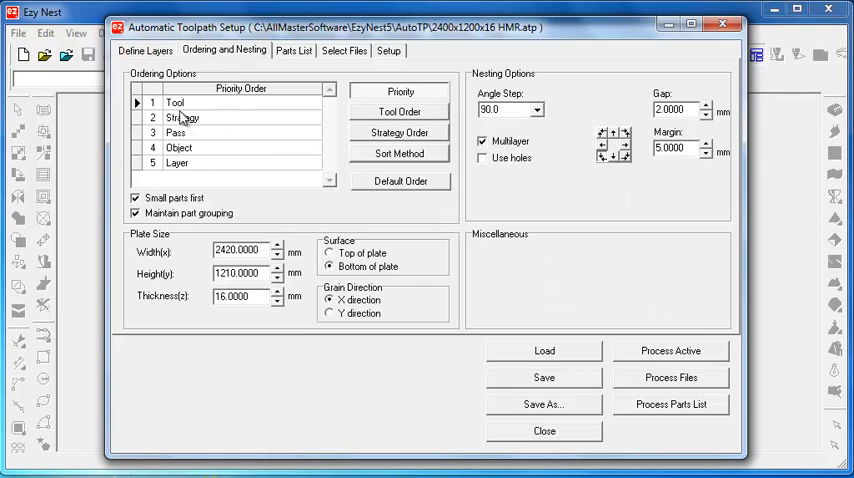
{"action": "mouse_move", "coordinate": [186, 116]}
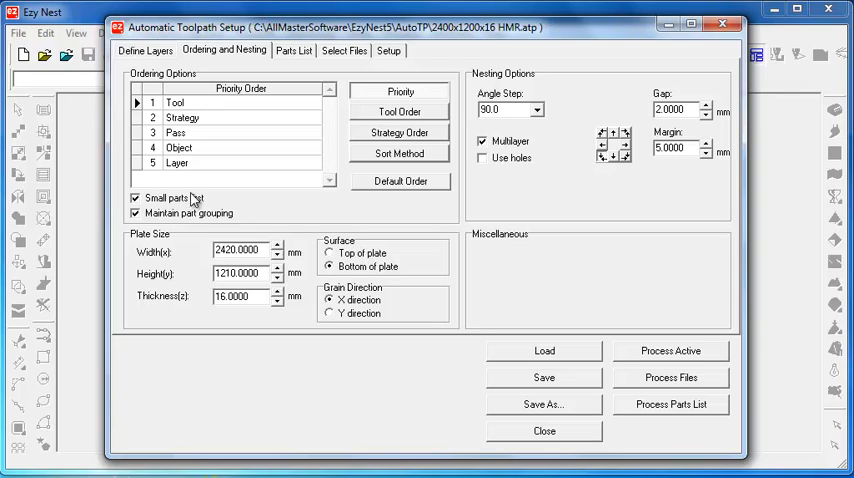
{"action": "mouse_move", "coordinate": [190, 200]}
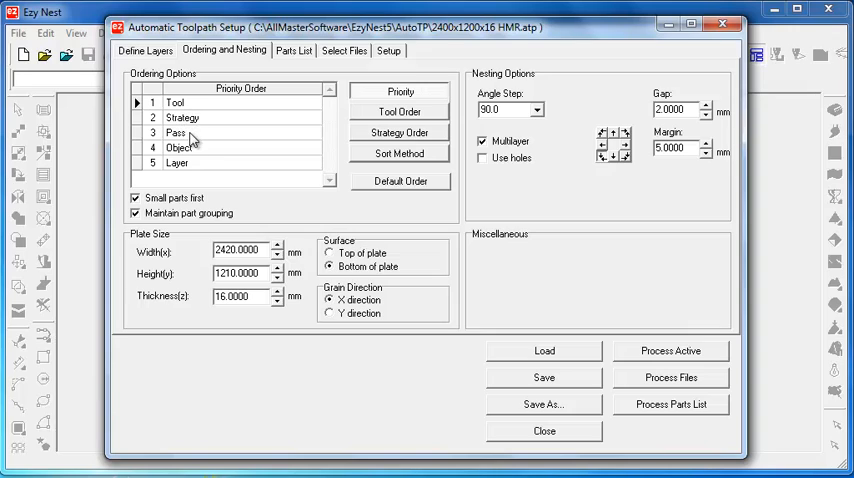
{"action": "mouse_move", "coordinate": [390, 122]}
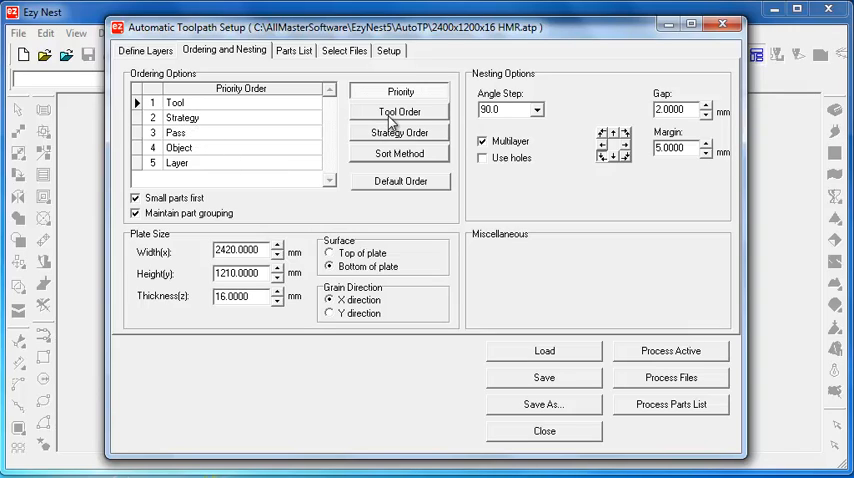
{"action": "left_click", "coordinate": [400, 112]}
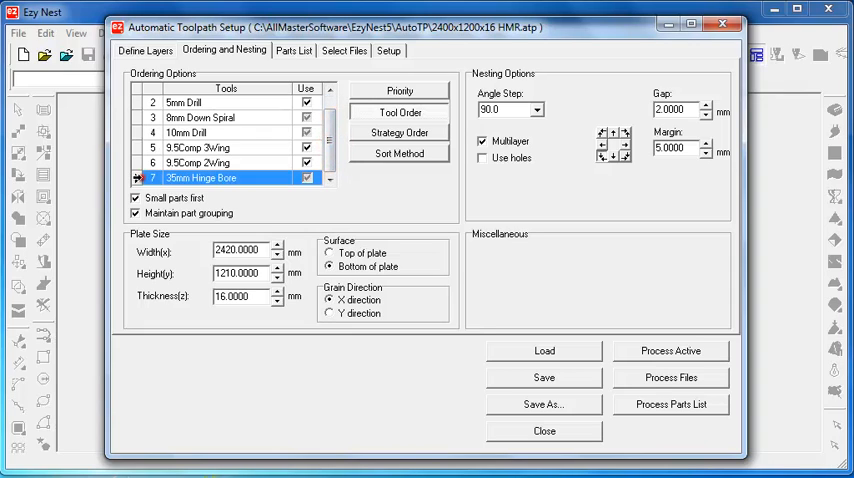
Put the drills and 35mm Hinge Bore before the down spiral, and order strategies Drill, female offset, male offset.
{"action": "scroll", "scroll_direction": "up", "scroll_amount": 3}
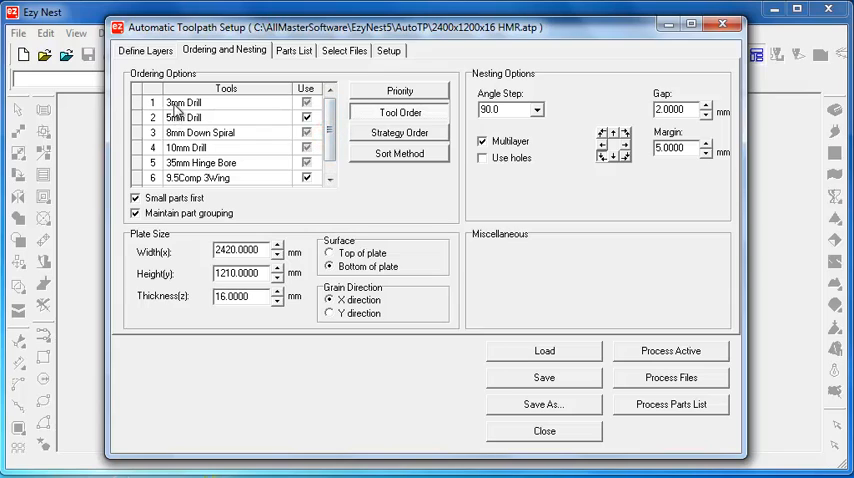
{"action": "left_click", "coordinate": [200, 132]}
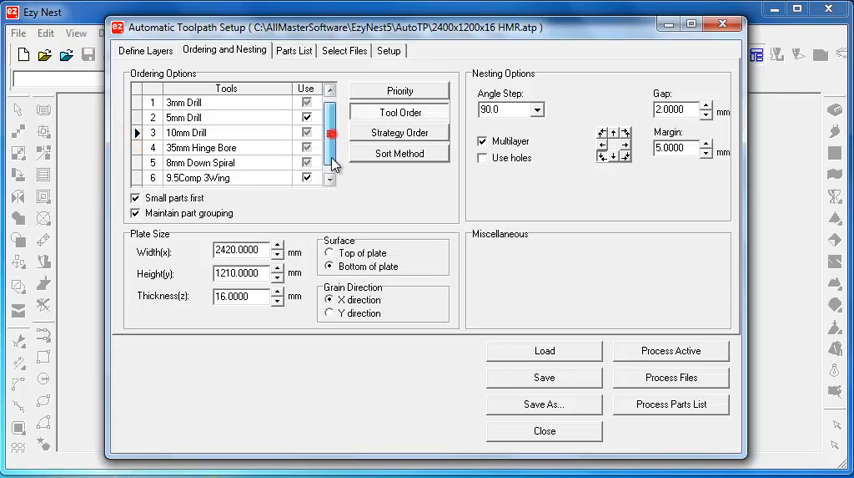
{"action": "left_click", "coordinate": [398, 132]}
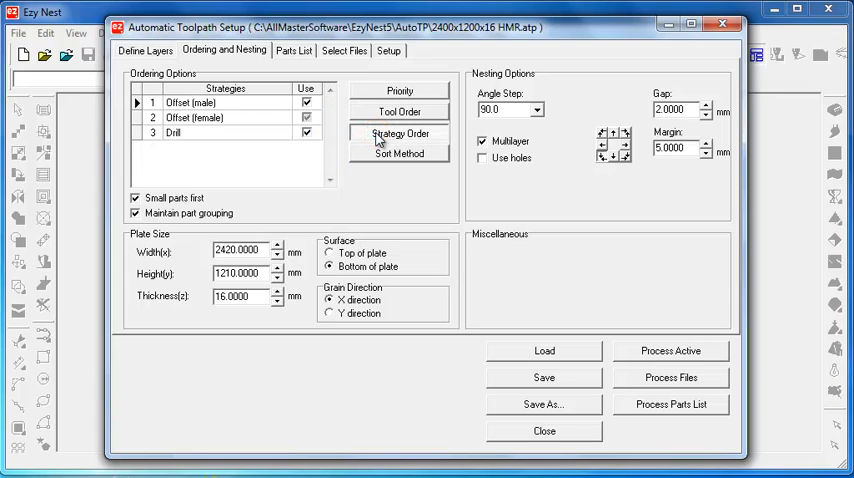
{"action": "left_click", "coordinate": [176, 132]}
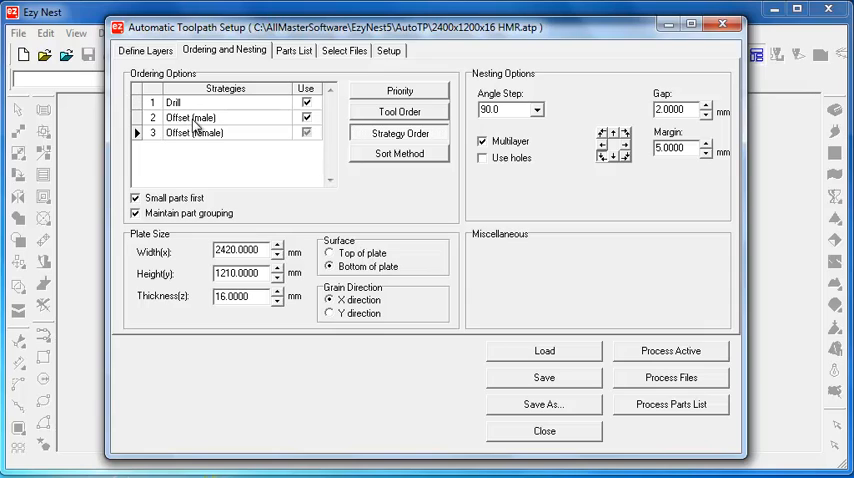
{"action": "left_click", "coordinate": [200, 132]}
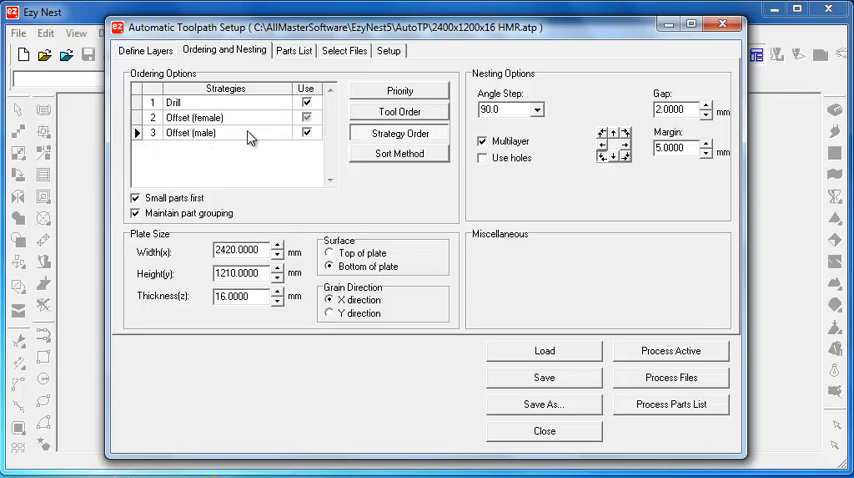
{"action": "left_click", "coordinate": [400, 112]}
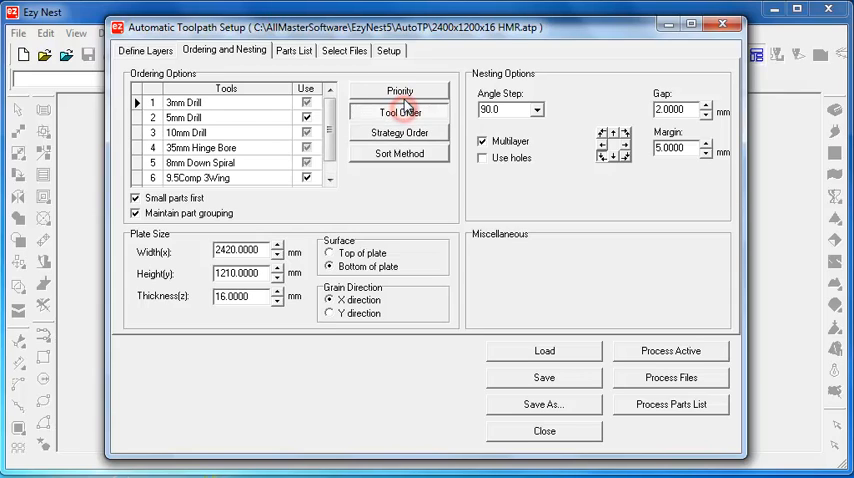
Return to the Priority order and switch off Maintain part grouping in the nesting options.
{"action": "left_click", "coordinate": [400, 92]}
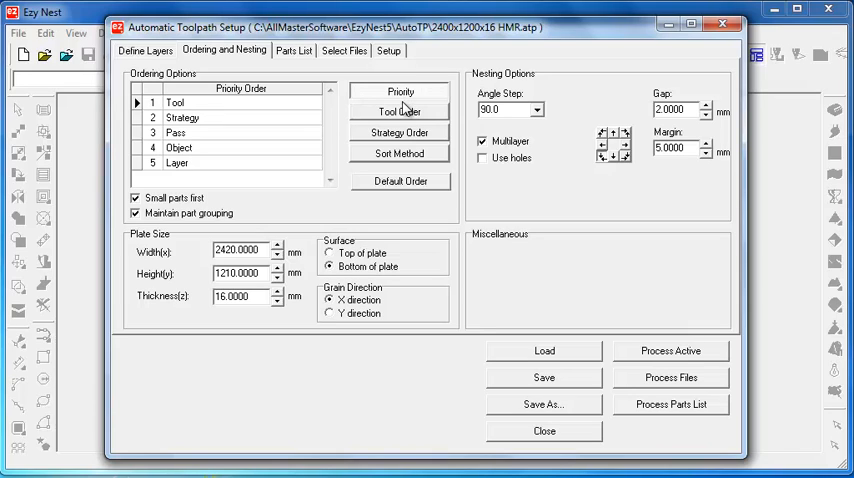
{"action": "mouse_move", "coordinate": [192, 212]}
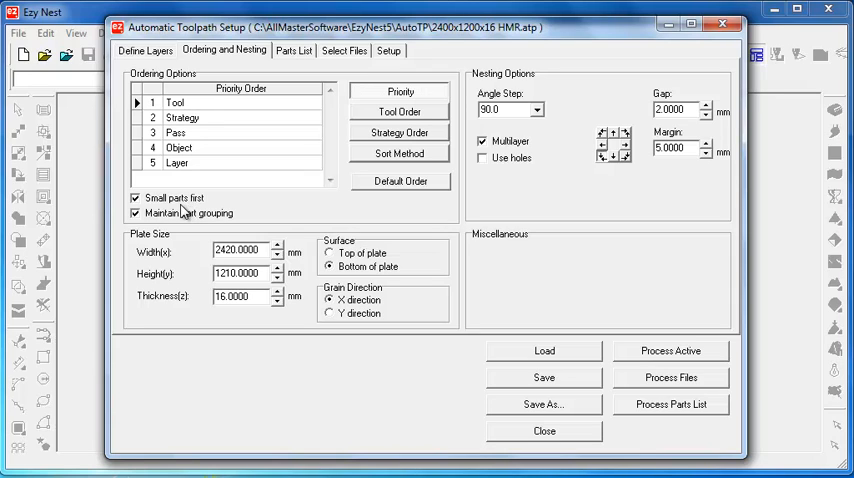
{"action": "mouse_move", "coordinate": [164, 58]}
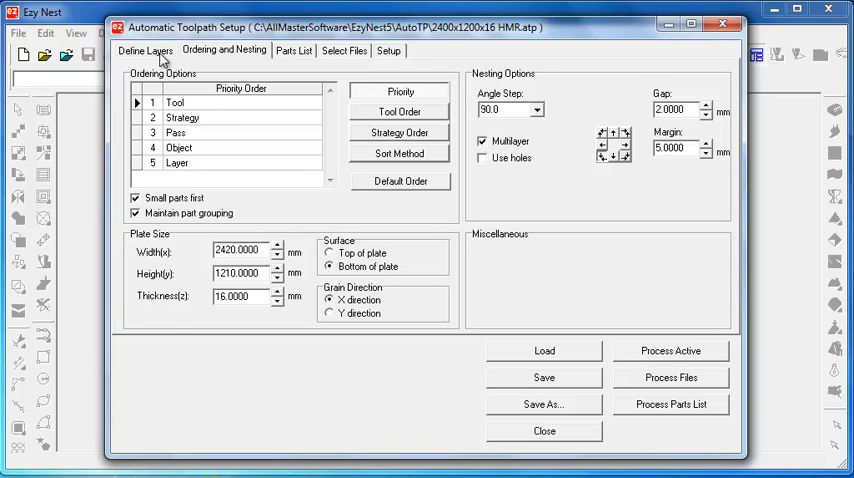
{"action": "left_click", "coordinate": [144, 50]}
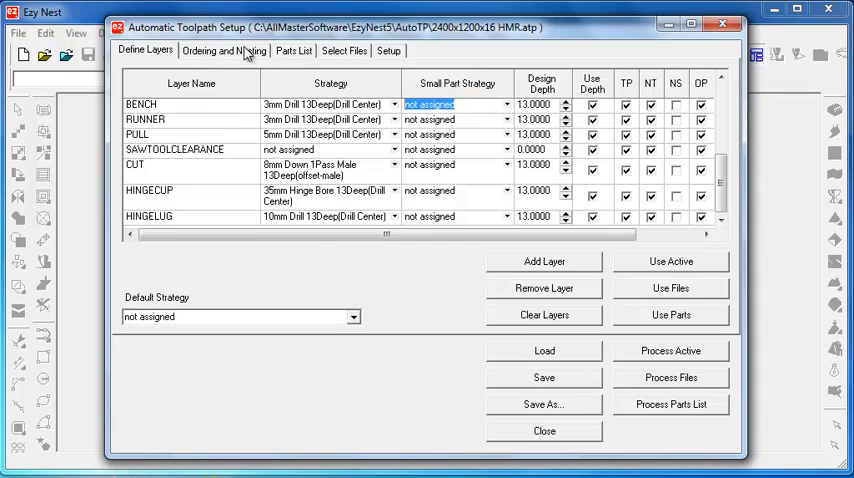
{"action": "left_click", "coordinate": [224, 50]}
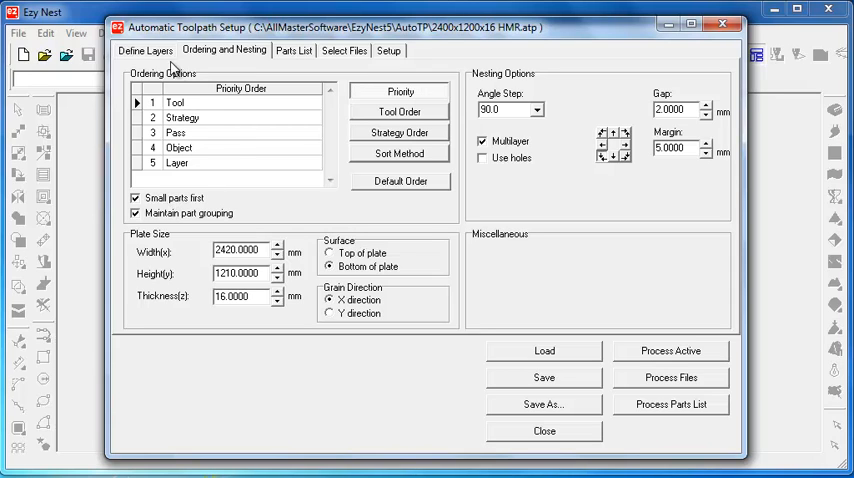
{"action": "left_click", "coordinate": [144, 50]}
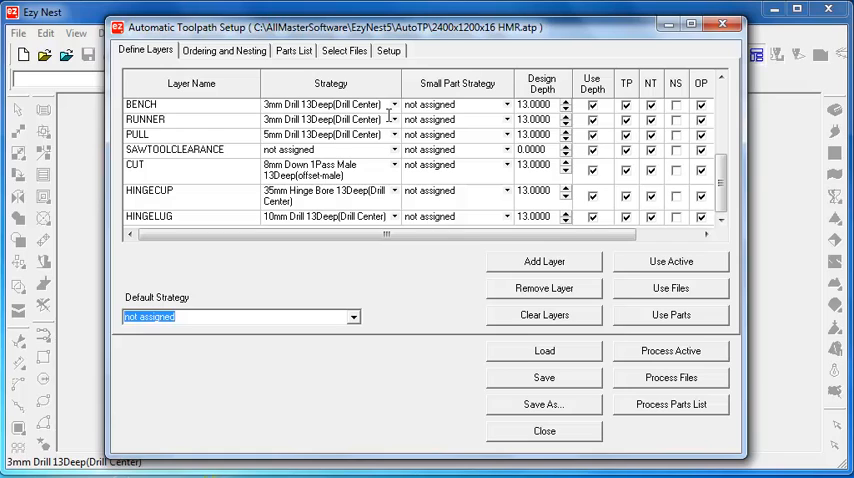
{"action": "left_click", "coordinate": [224, 52]}
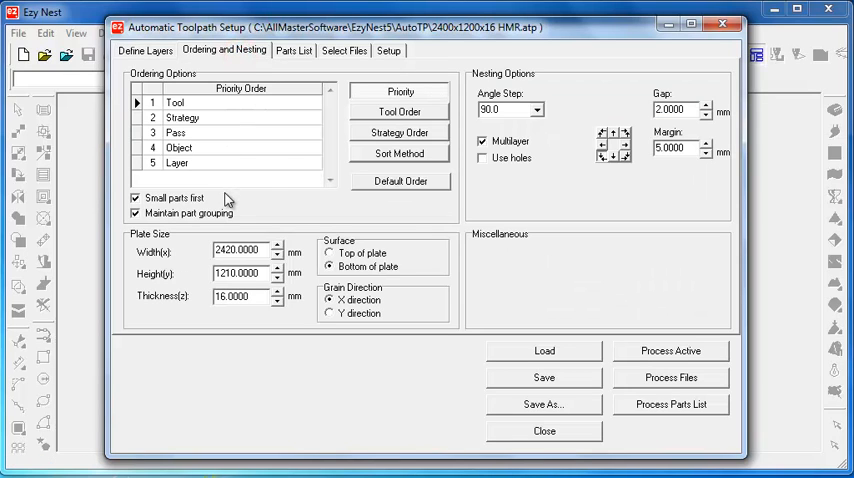
{"action": "mouse_move", "coordinate": [236, 222]}
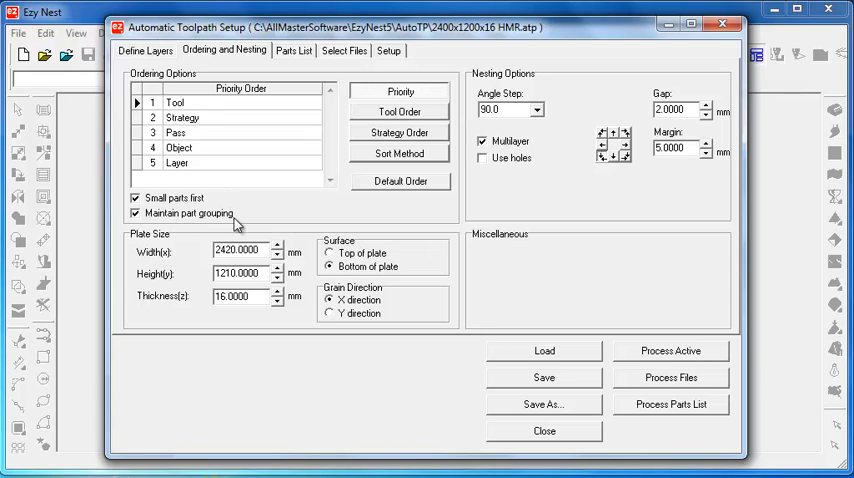
{"action": "mouse_move", "coordinate": [220, 222]}
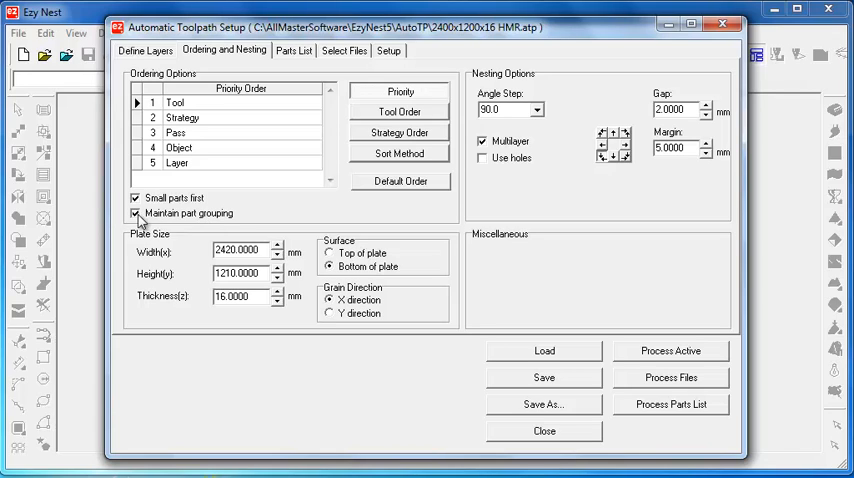
{"action": "left_click", "coordinate": [136, 212]}
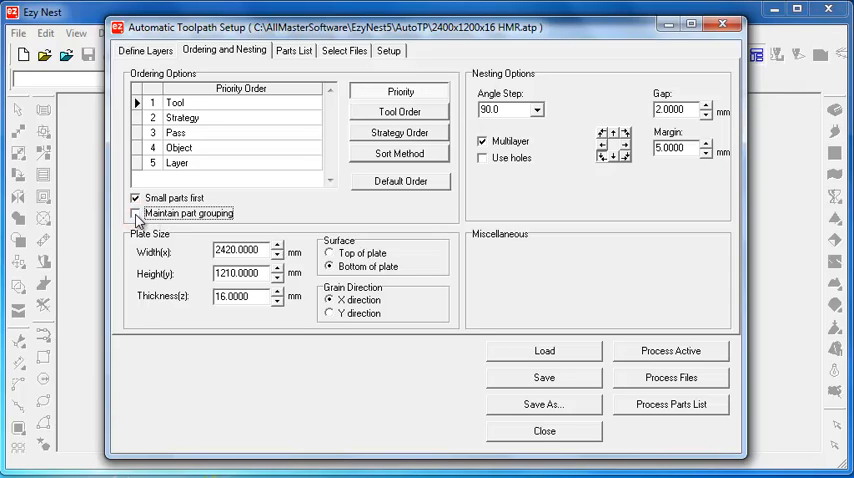
{"action": "left_click", "coordinate": [136, 212]}
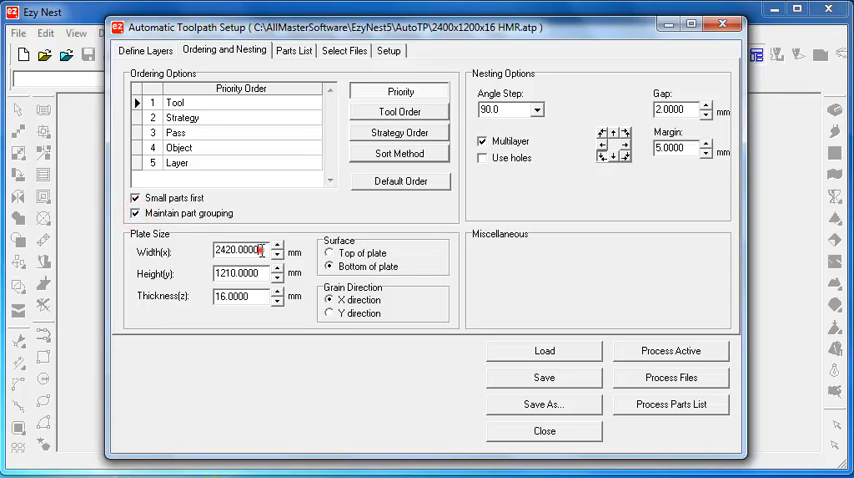
{"action": "triple_click", "coordinate": [240, 250]}
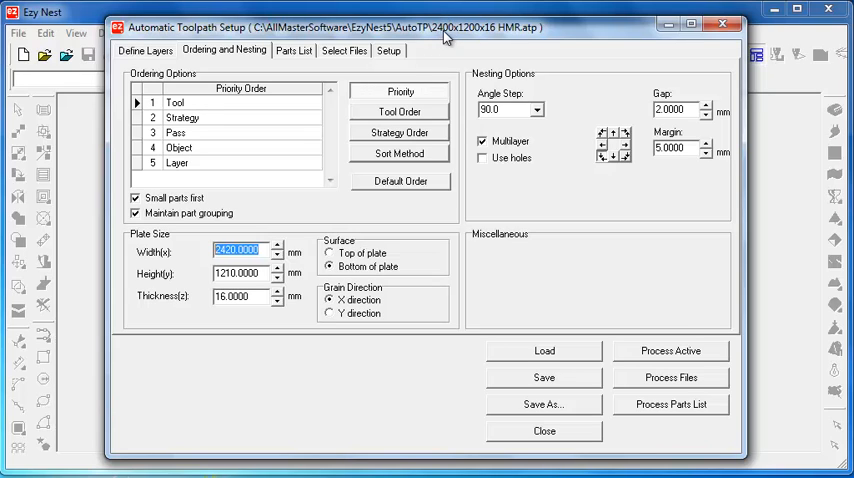
{"action": "mouse_move", "coordinate": [492, 40]}
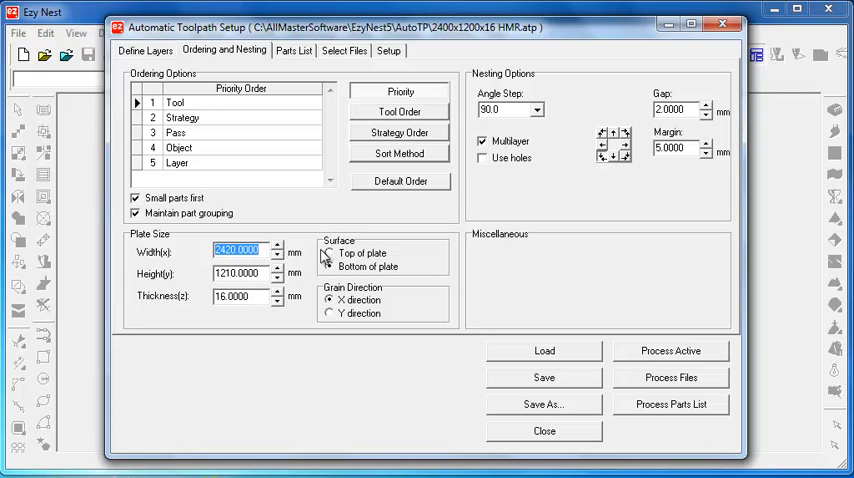
{"action": "left_click", "coordinate": [328, 268]}
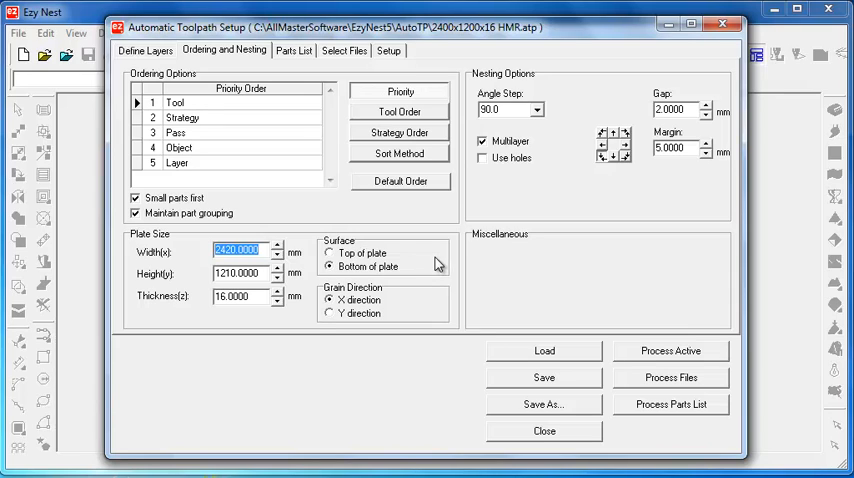
{"action": "mouse_move", "coordinate": [376, 292]}
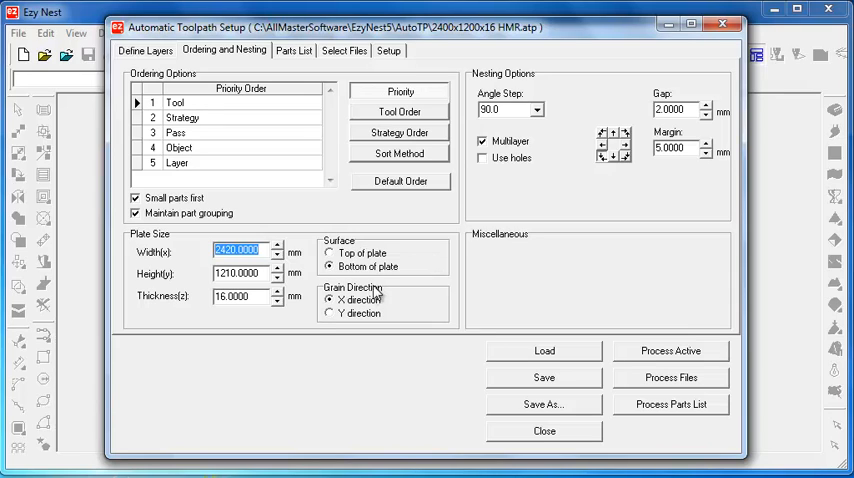
{"action": "mouse_move", "coordinate": [332, 336]}
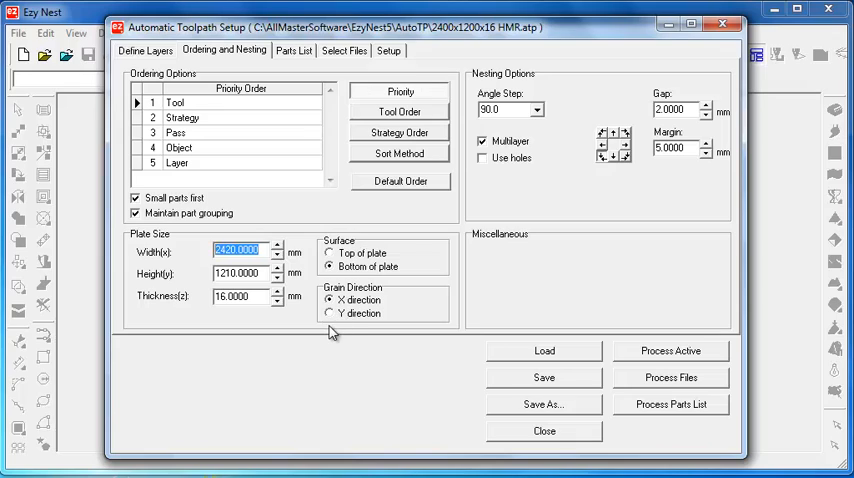
{"action": "mouse_move", "coordinate": [330, 332]}
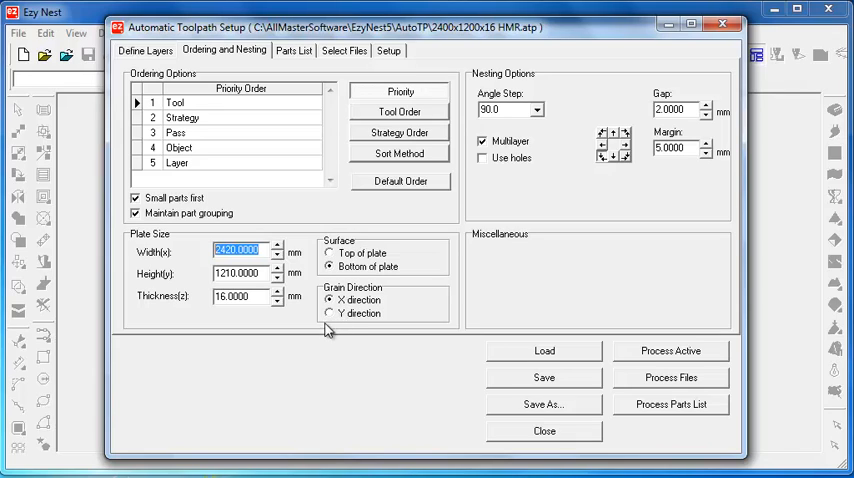
{"action": "mouse_move", "coordinate": [328, 332]}
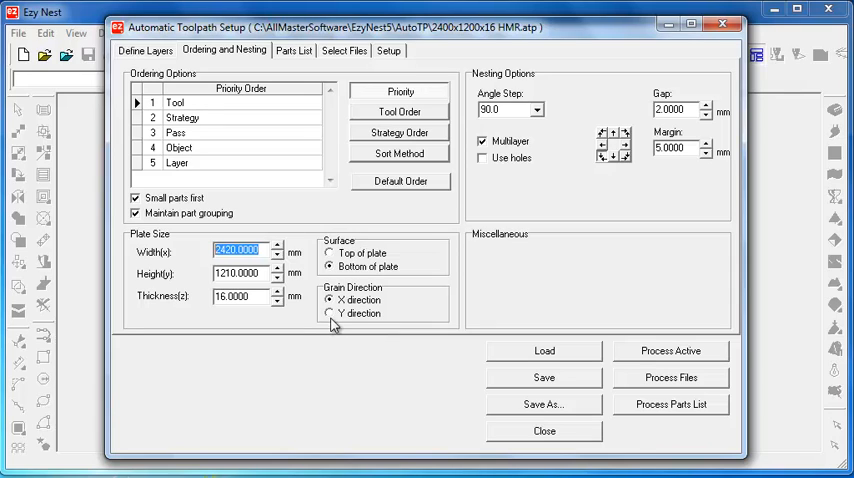
{"action": "left_click", "coordinate": [332, 312]}
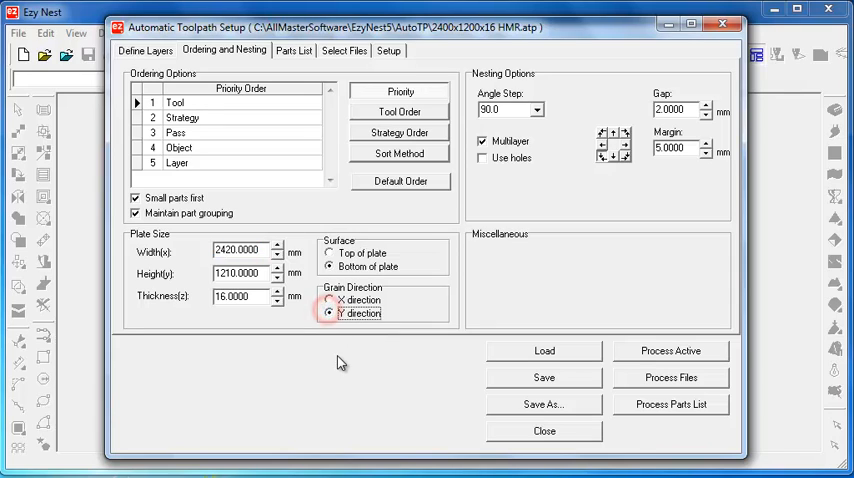
{"action": "left_click", "coordinate": [328, 300]}
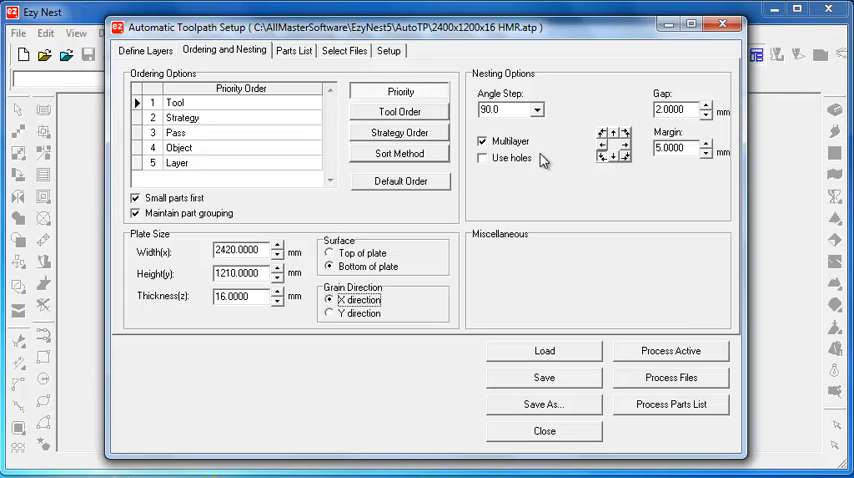
{"action": "mouse_move", "coordinate": [528, 146]}
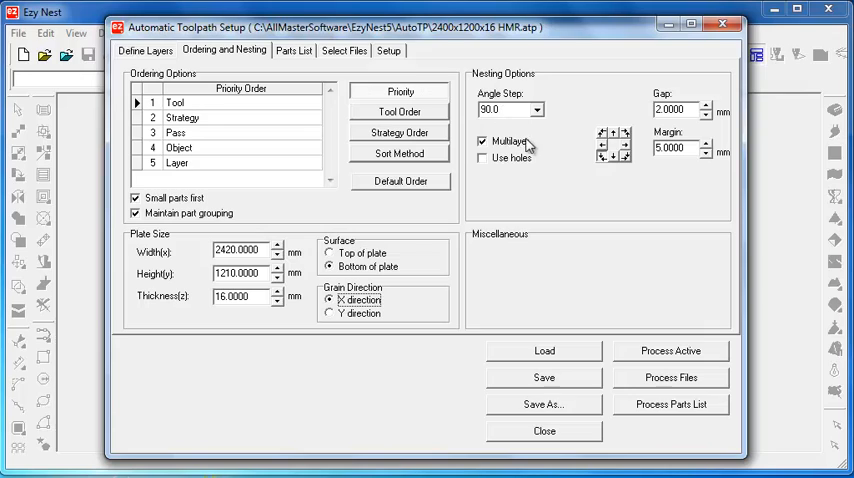
{"action": "mouse_move", "coordinate": [576, 196]}
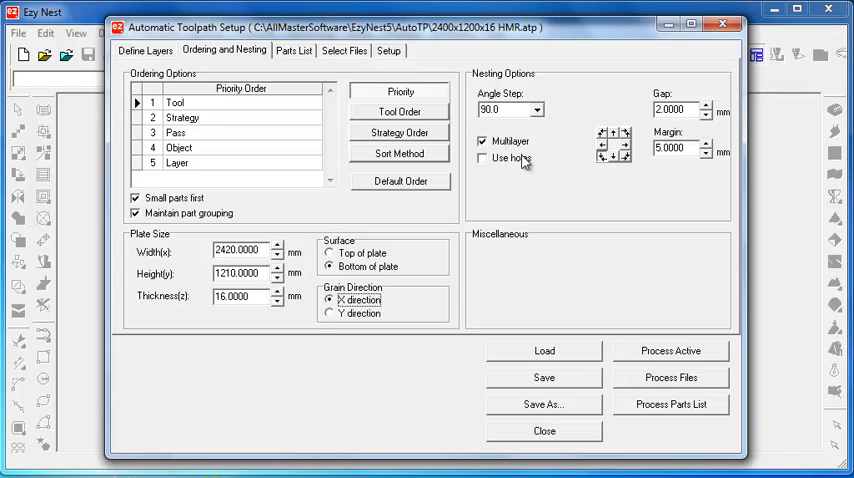
Switch on Use holes so parts can nest inside holes alongside multilayer nesting.
{"action": "left_click", "coordinate": [482, 158]}
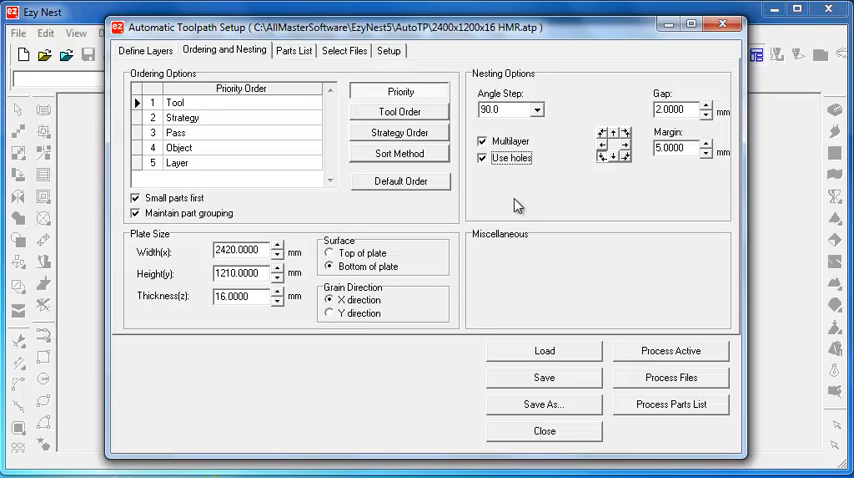
Return to the layer definitions and select the TEXT layer row.
{"action": "left_click", "coordinate": [144, 50]}
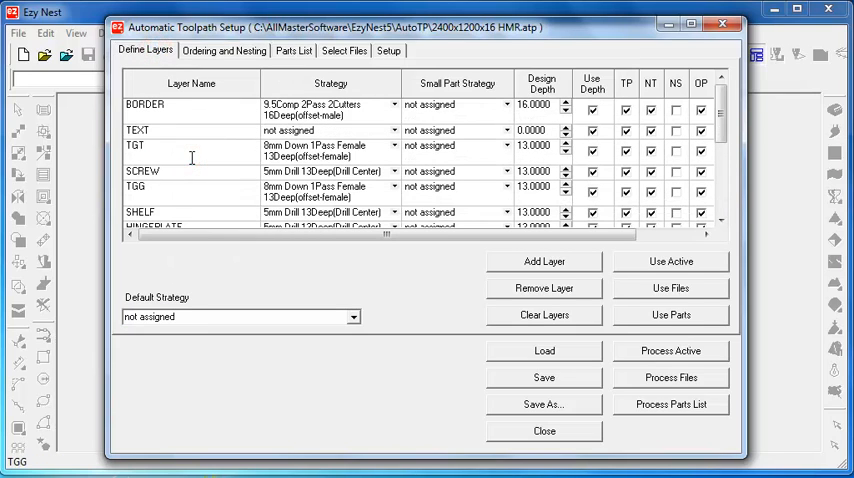
{"action": "left_click", "coordinate": [144, 130]}
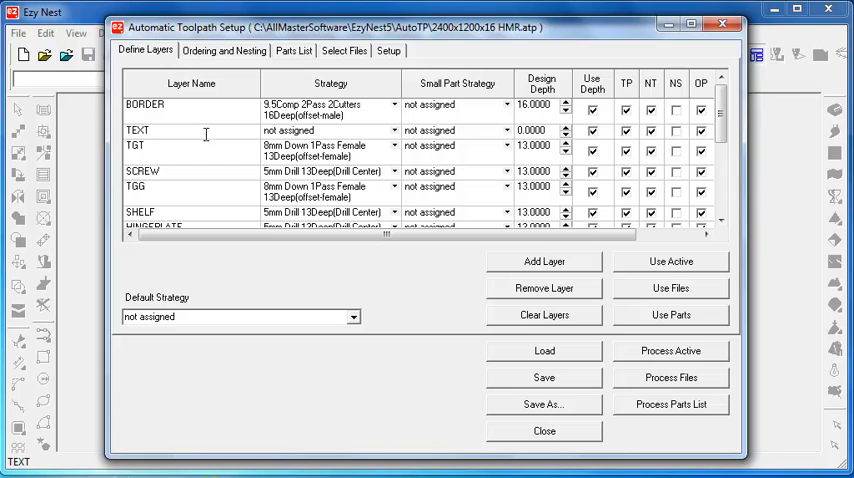
Check the nesting Gap of 2 mm and Margin of 5 mm, leaving both unchanged.
{"action": "left_click", "coordinate": [224, 50]}
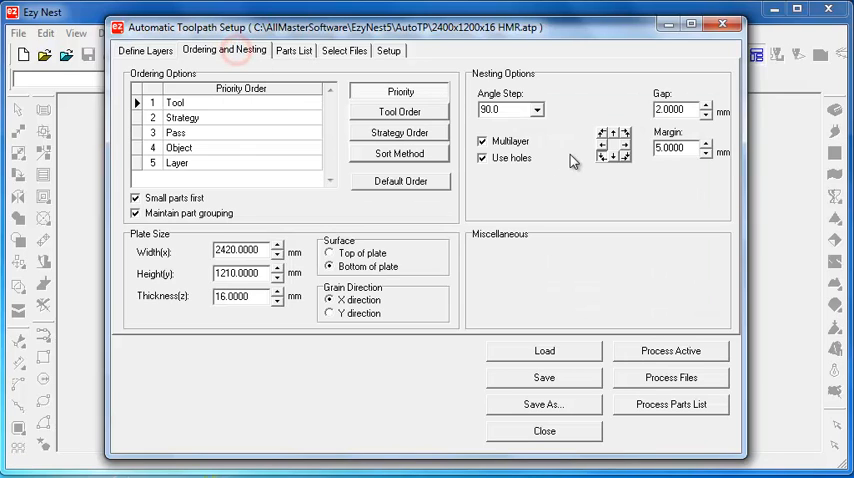
{"action": "triple_click", "coordinate": [670, 108]}
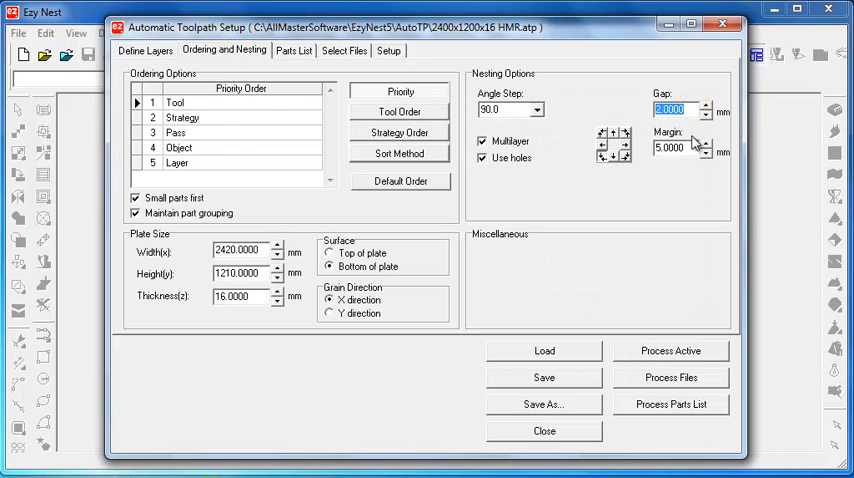
{"action": "triple_click", "coordinate": [672, 148]}
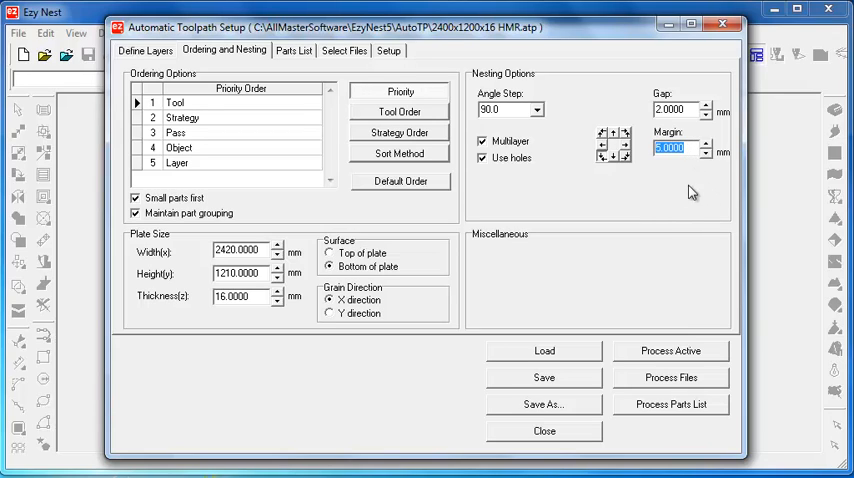
{"action": "mouse_move", "coordinate": [692, 202]}
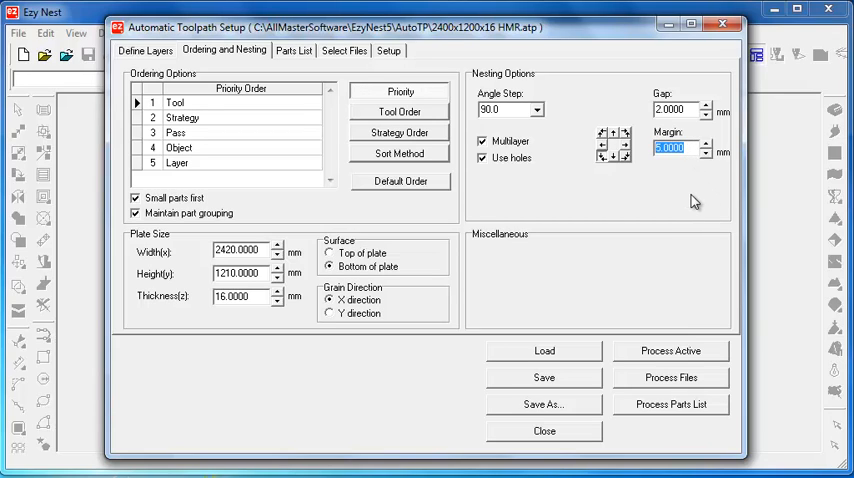
{"action": "mouse_move", "coordinate": [680, 176]}
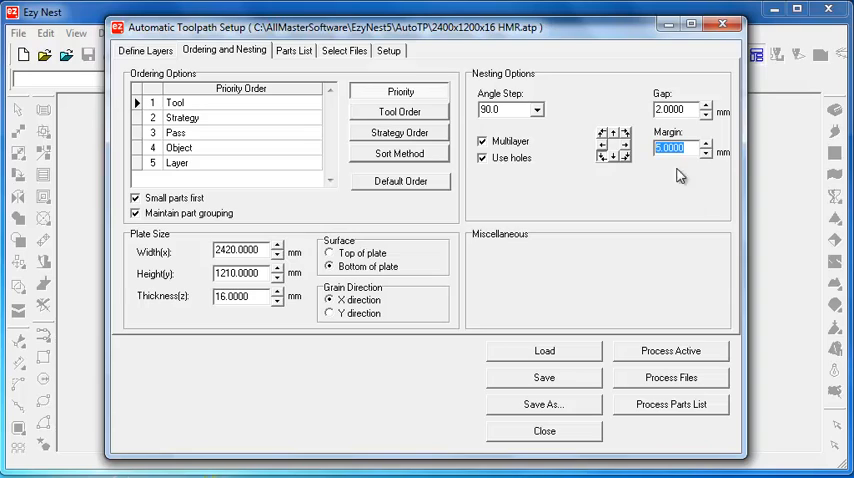
{"action": "mouse_move", "coordinate": [616, 170]}
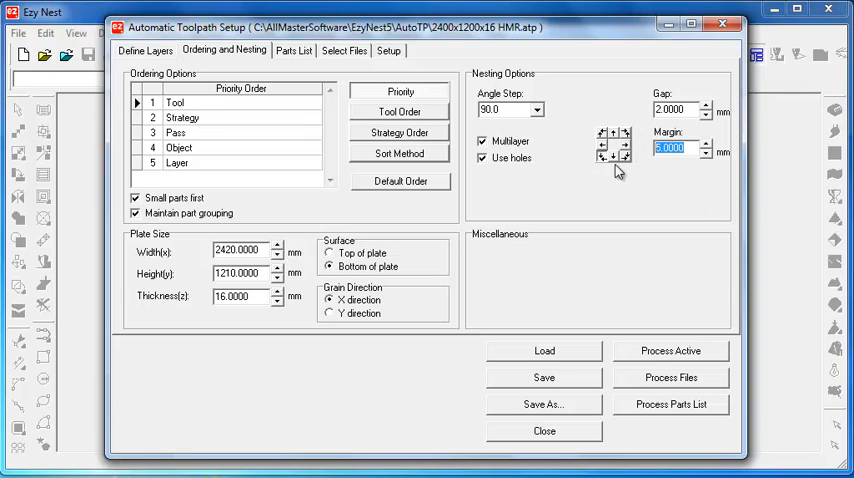
{"action": "mouse_move", "coordinate": [616, 200]}
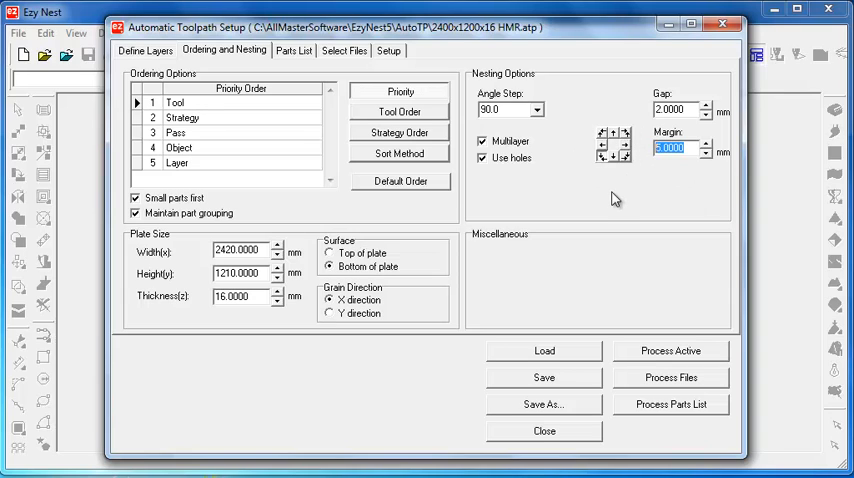
{"action": "mouse_move", "coordinate": [604, 164]}
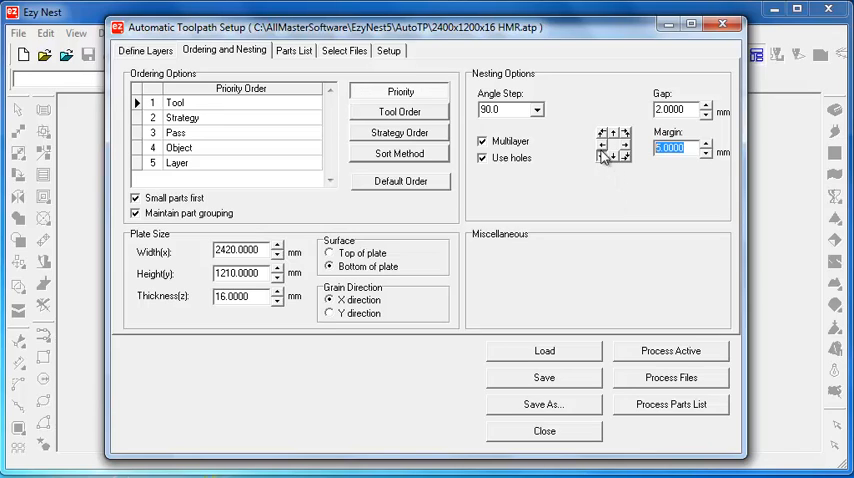
{"action": "mouse_move", "coordinate": [600, 168]}
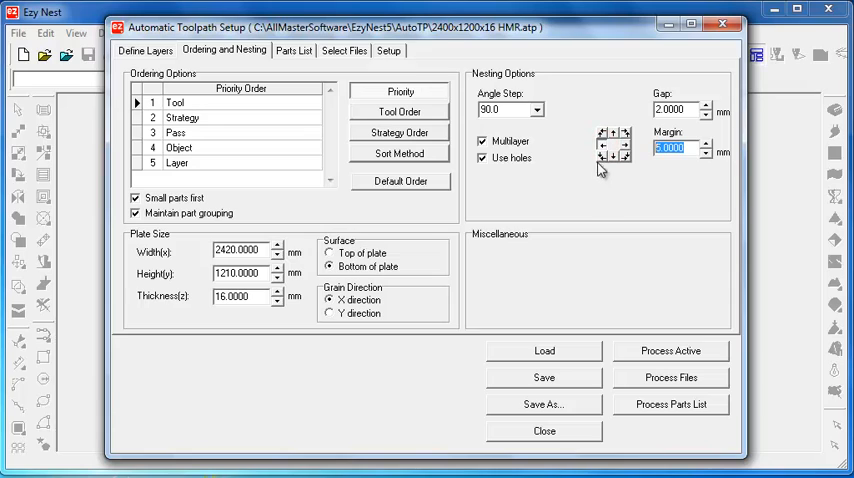
{"action": "mouse_move", "coordinate": [604, 150]}
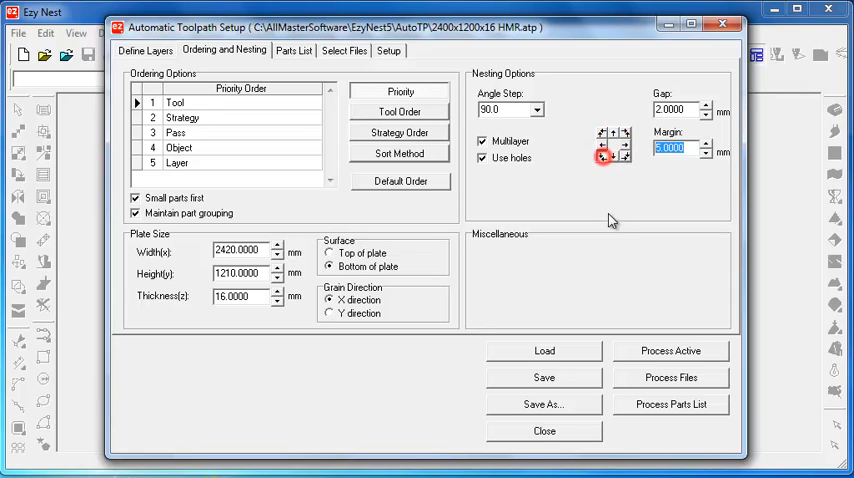
Untick then re-tick all five cabinet parts in the Parts List so every part is nested.
{"action": "left_click", "coordinate": [294, 50]}
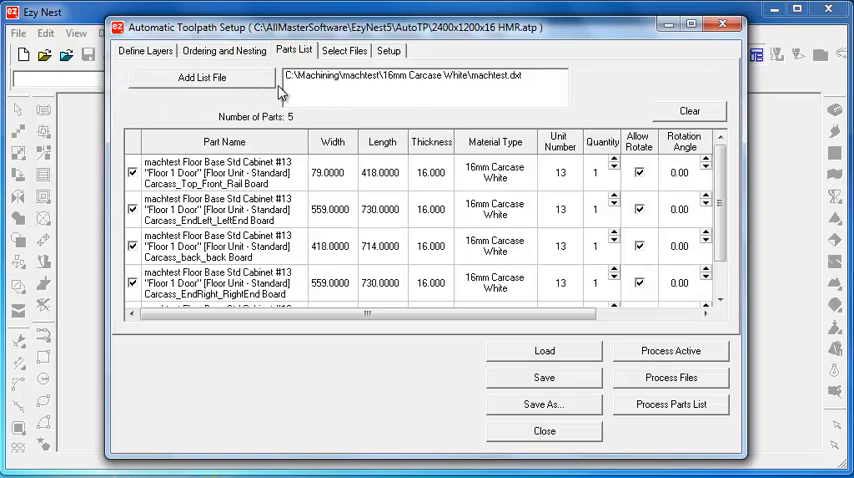
{"action": "mouse_move", "coordinate": [262, 118]}
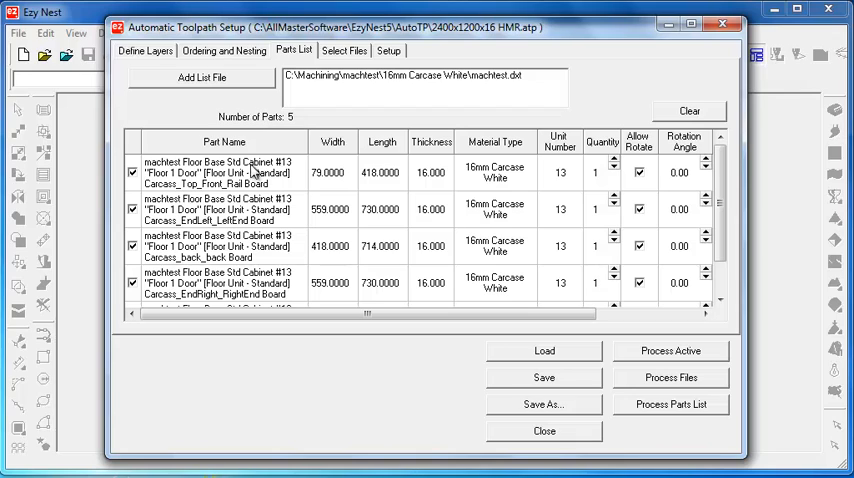
{"action": "left_click", "coordinate": [132, 142]}
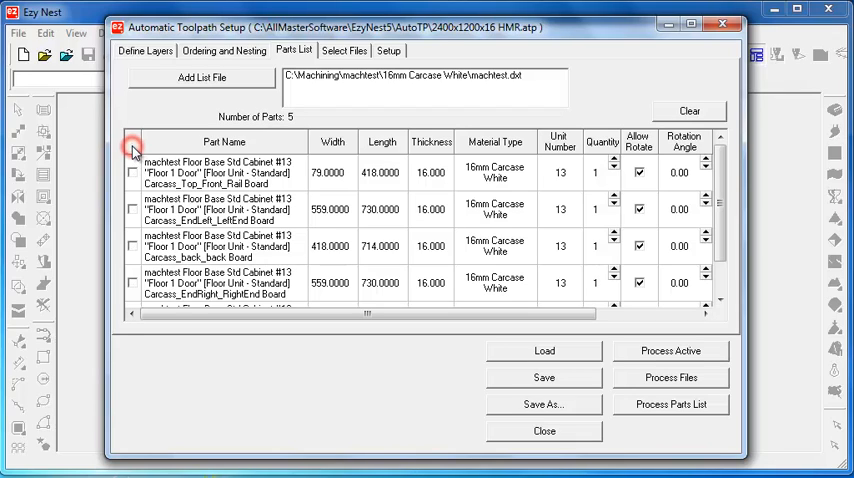
{"action": "left_click", "coordinate": [132, 144]}
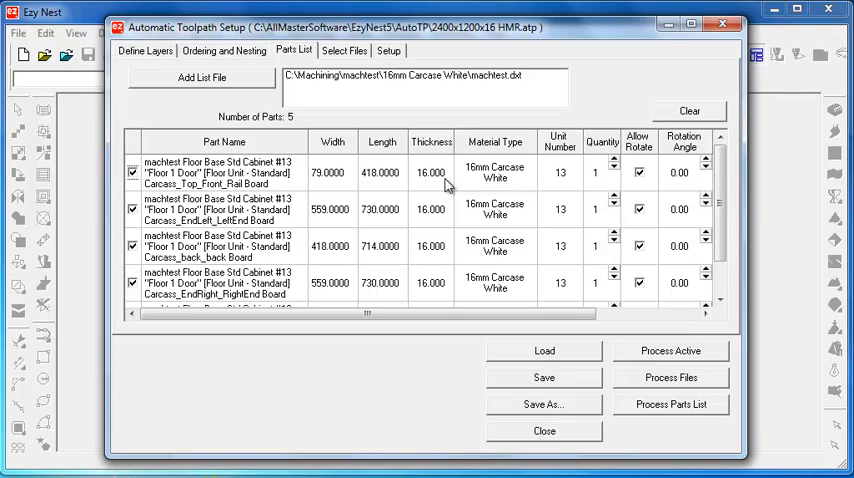
{"action": "mouse_move", "coordinate": [436, 194]}
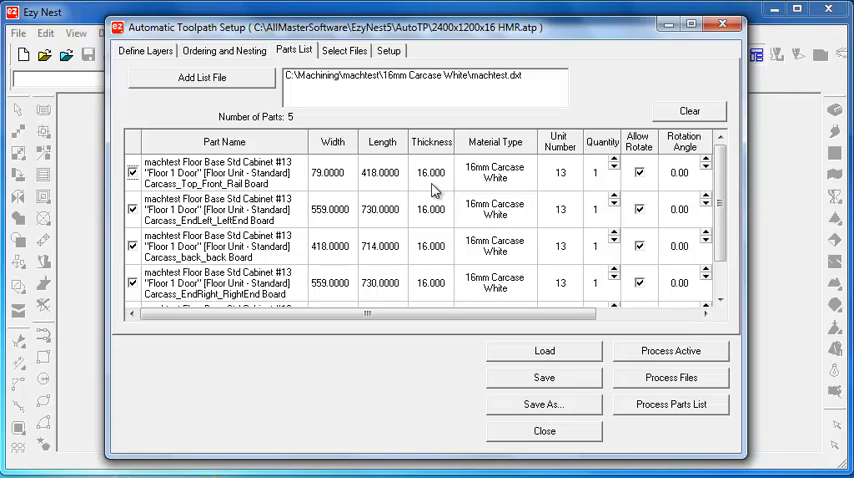
{"action": "mouse_move", "coordinate": [530, 178]}
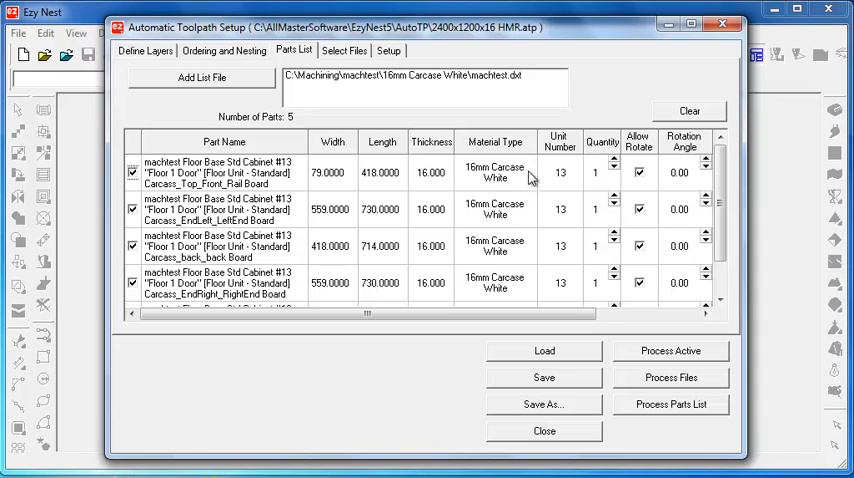
{"action": "mouse_move", "coordinate": [444, 178]}
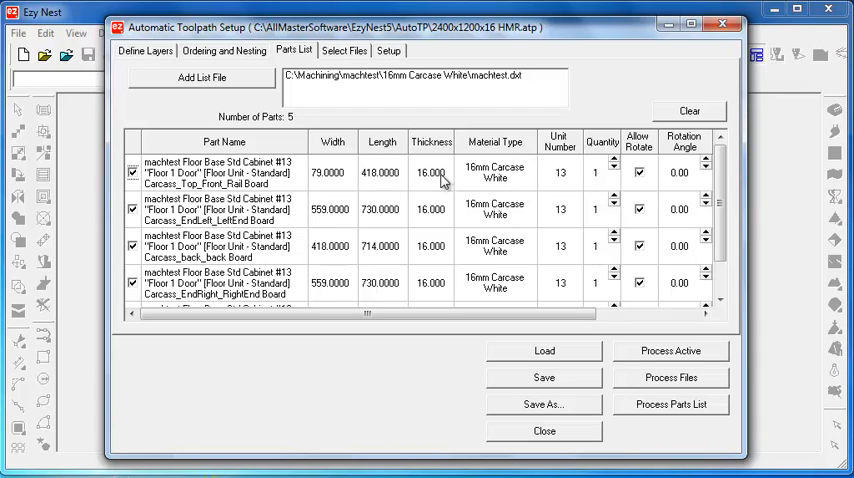
{"action": "mouse_move", "coordinate": [576, 196]}
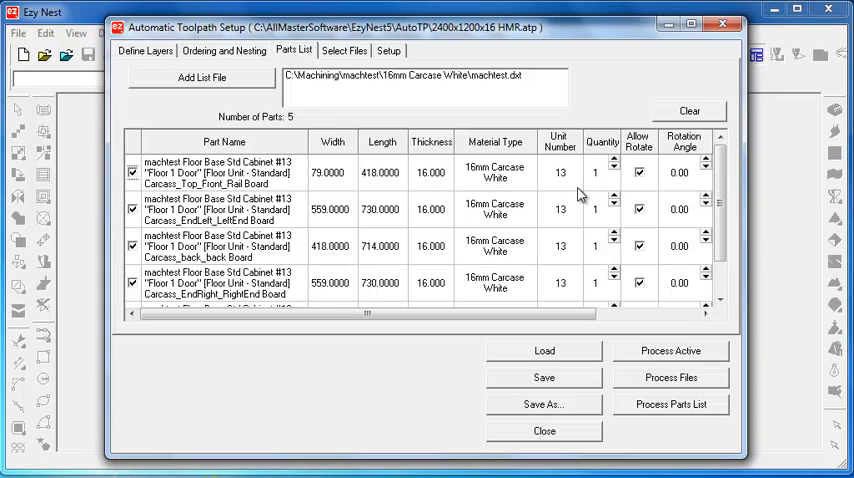
{"action": "left_click", "coordinate": [228, 50]}
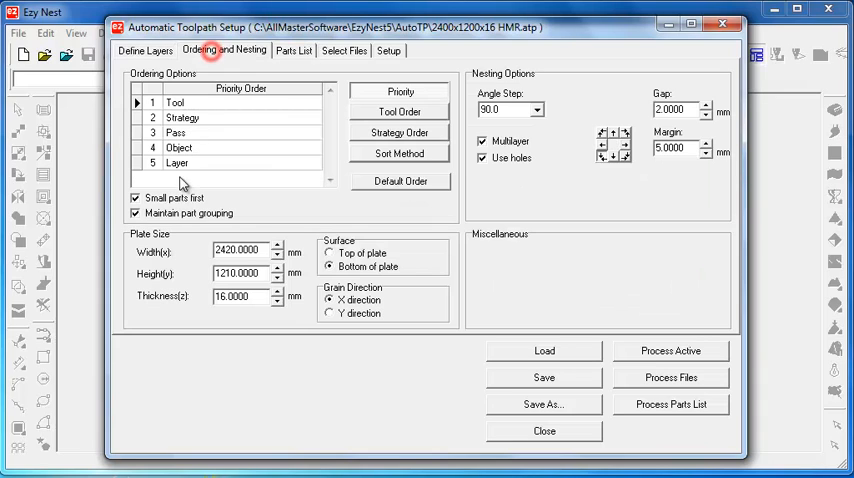
{"action": "left_click", "coordinate": [294, 50]}
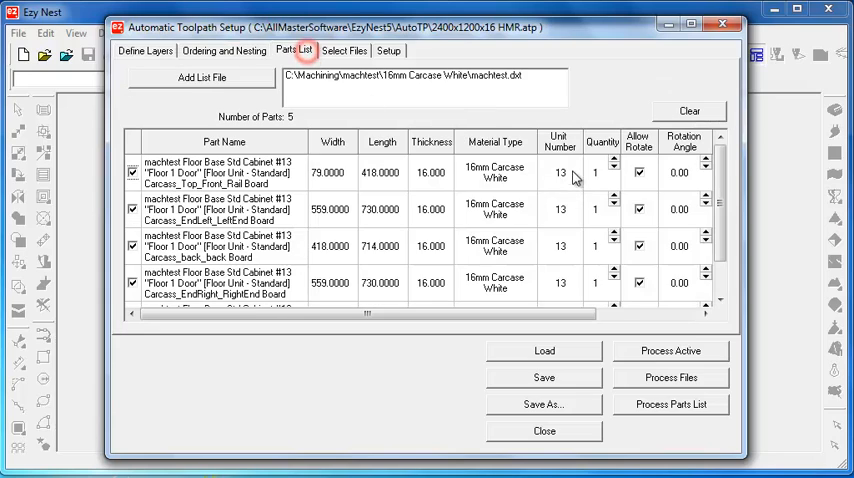
{"action": "mouse_move", "coordinate": [628, 168]}
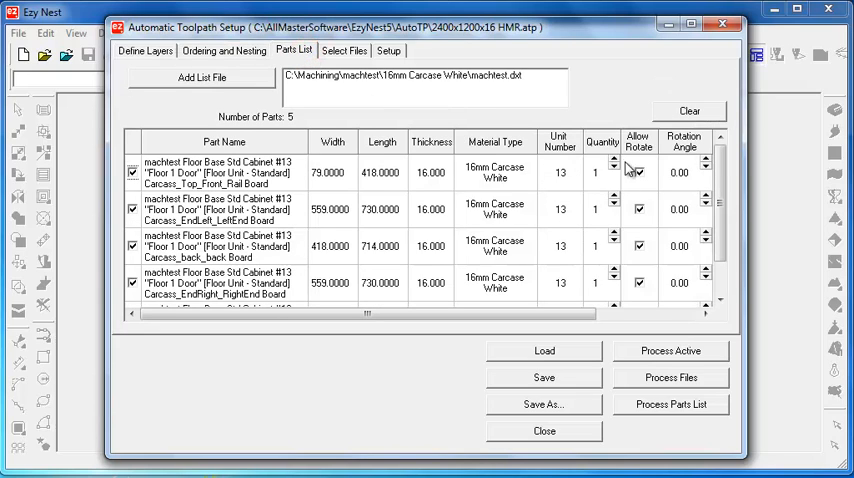
{"action": "left_click", "coordinate": [614, 168]}
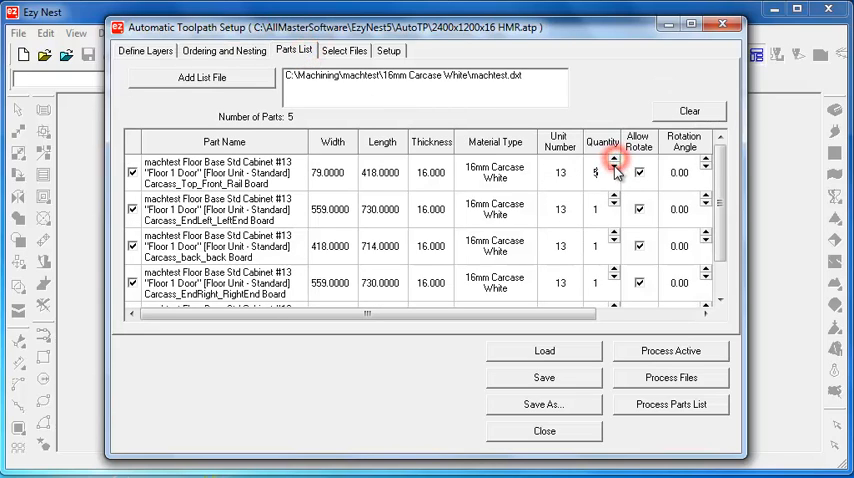
{"action": "left_click", "coordinate": [614, 164]}
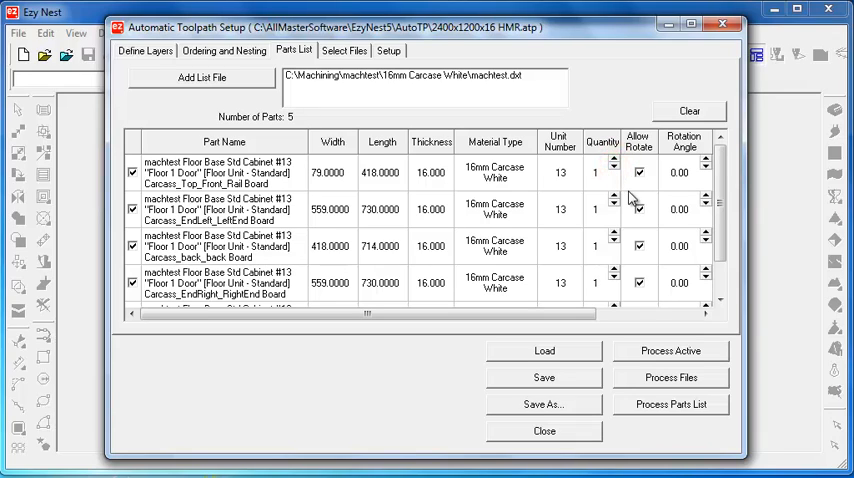
{"action": "mouse_move", "coordinate": [644, 196]}
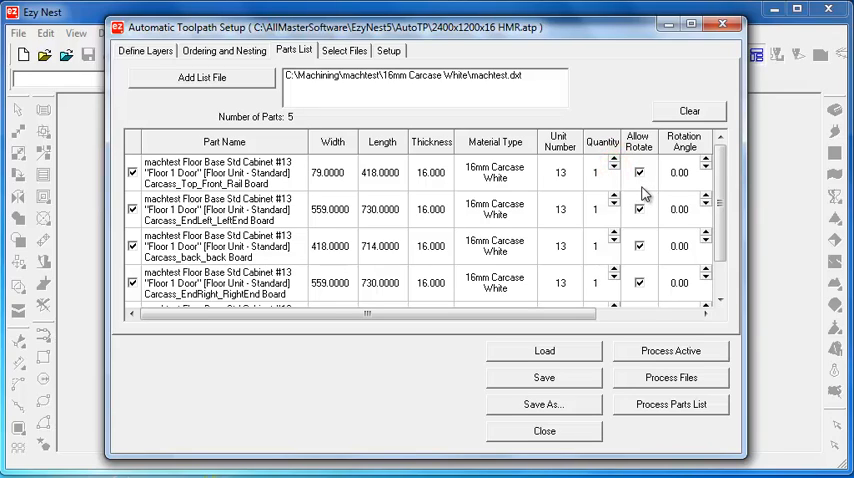
{"action": "mouse_move", "coordinate": [640, 184]}
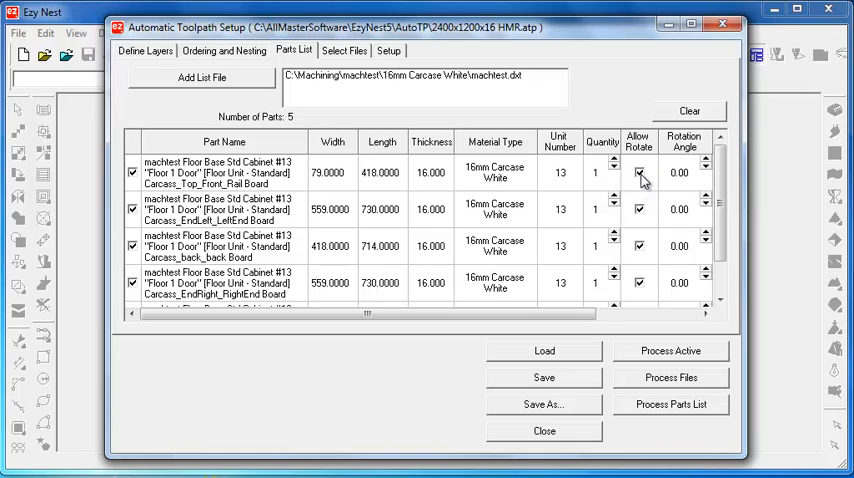
{"action": "left_click", "coordinate": [638, 172]}
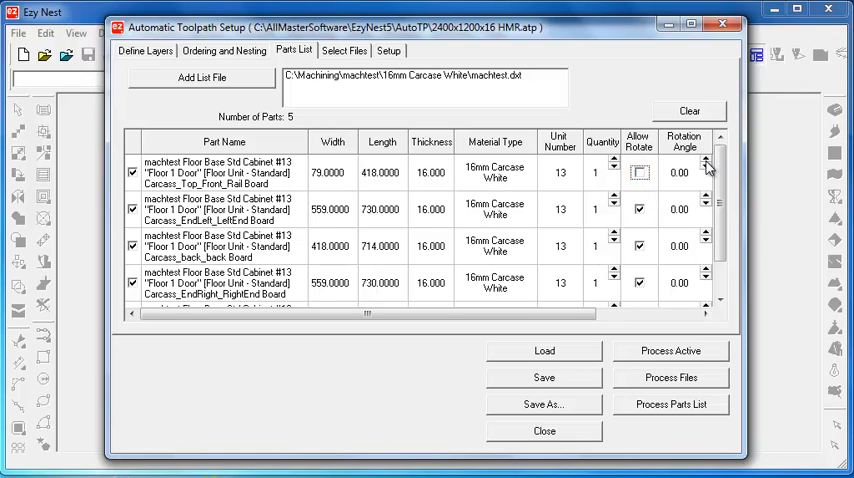
{"action": "left_click", "coordinate": [706, 168]}
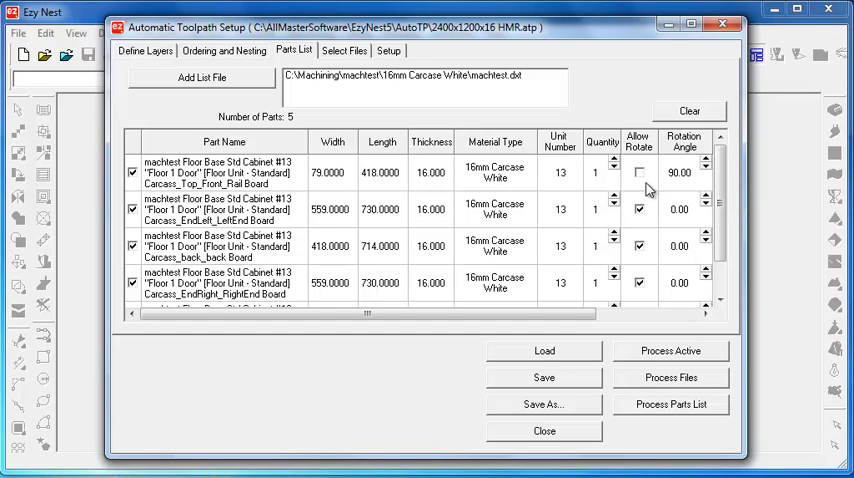
{"action": "left_click", "coordinate": [638, 172]}
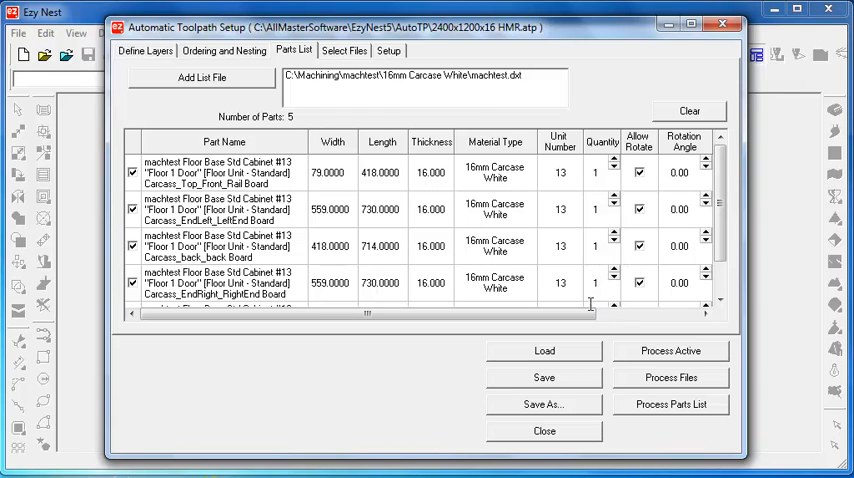
Review the Parts List and Select Files, then show the Setup options with output C:\MachiningOut, filename Test1.
{"action": "scroll", "scroll_direction": "right", "scroll_amount": 3}
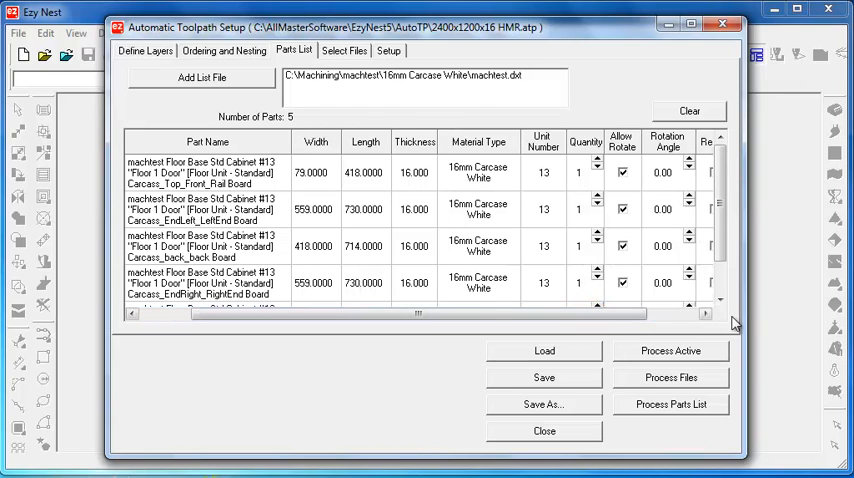
{"action": "scroll", "scroll_direction": "right", "scroll_amount": 3}
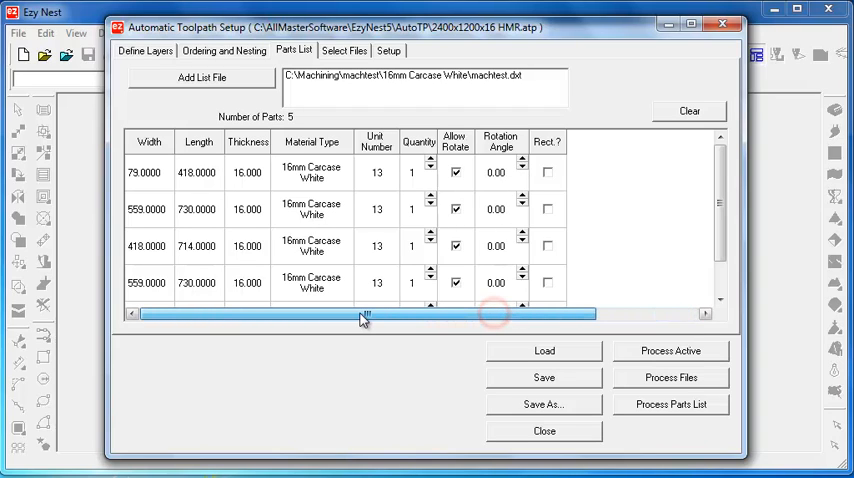
{"action": "left_click", "coordinate": [344, 50]}
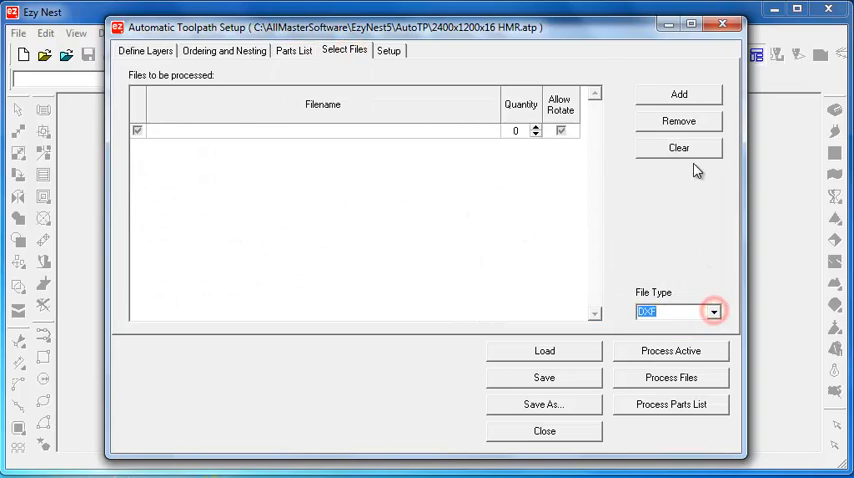
{"action": "left_click", "coordinate": [294, 50]}
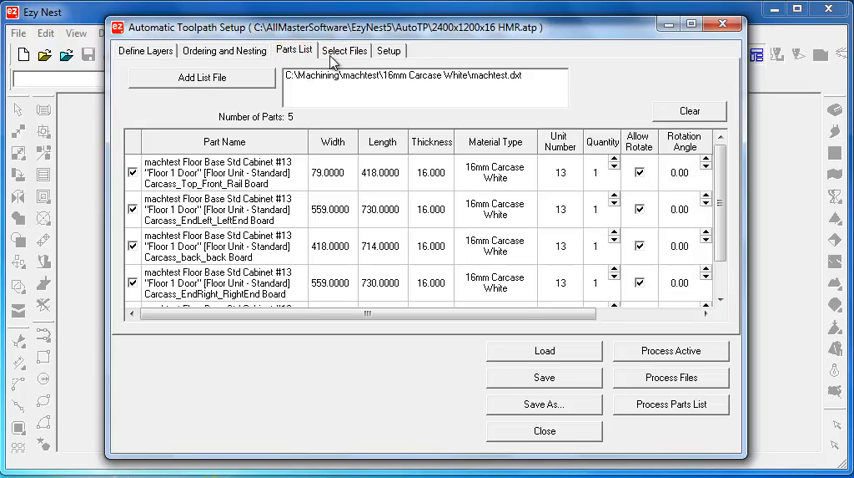
{"action": "left_click", "coordinate": [344, 50]}
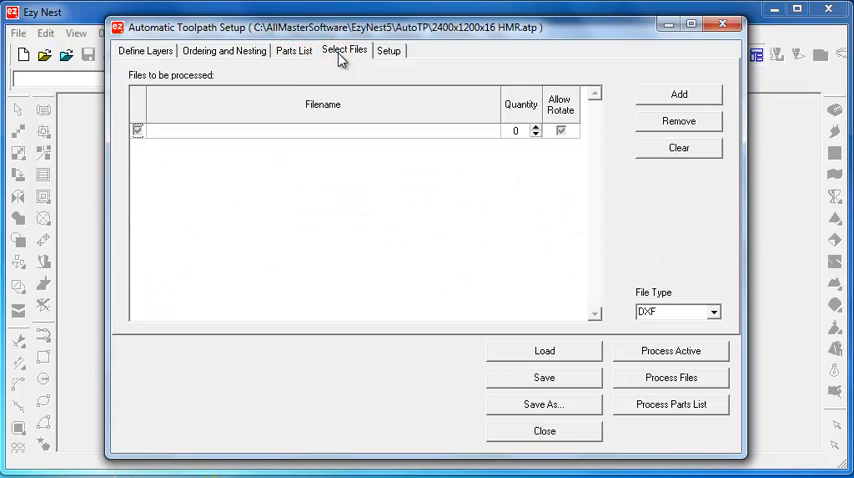
{"action": "left_click", "coordinate": [388, 50]}
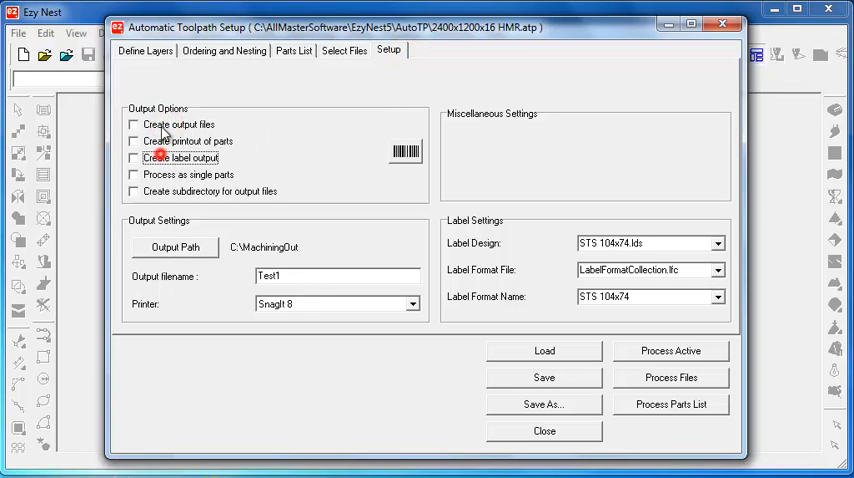
Toggle the Output Options checkboxes so Create output files and Create label output end up ticked.
{"action": "left_click", "coordinate": [132, 124]}
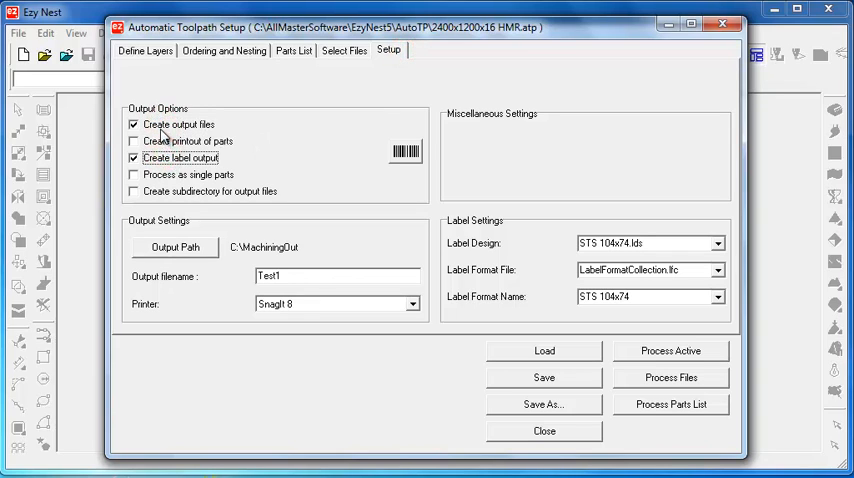
{"action": "left_click", "coordinate": [132, 124]}
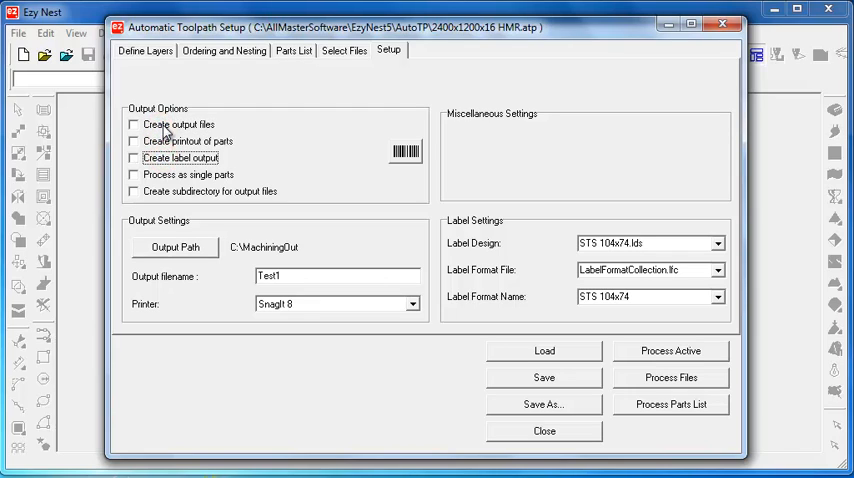
{"action": "left_click", "coordinate": [132, 124]}
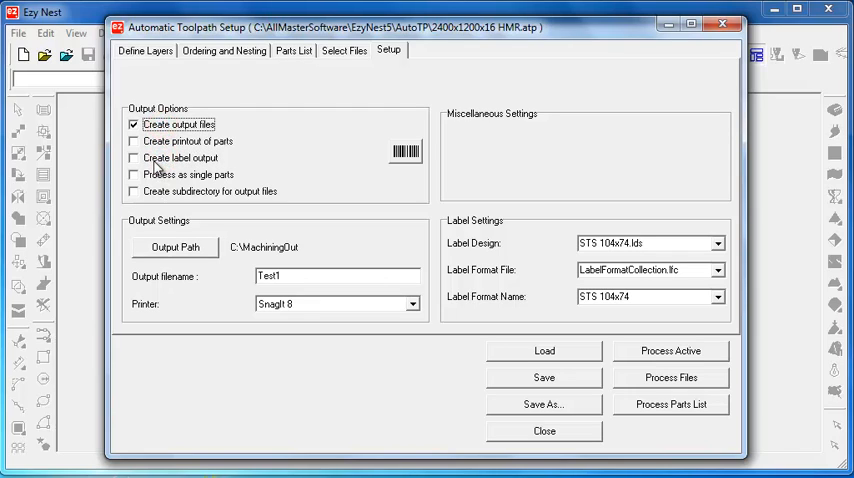
{"action": "left_click", "coordinate": [132, 156]}
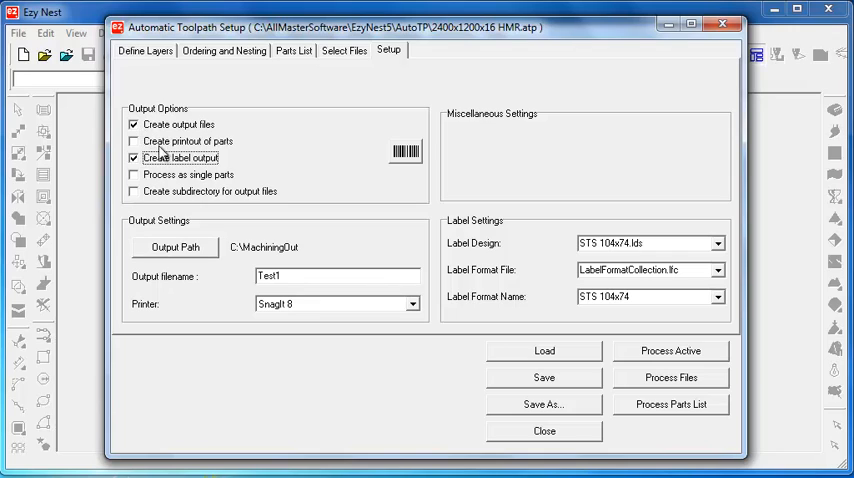
{"action": "mouse_move", "coordinate": [140, 130]}
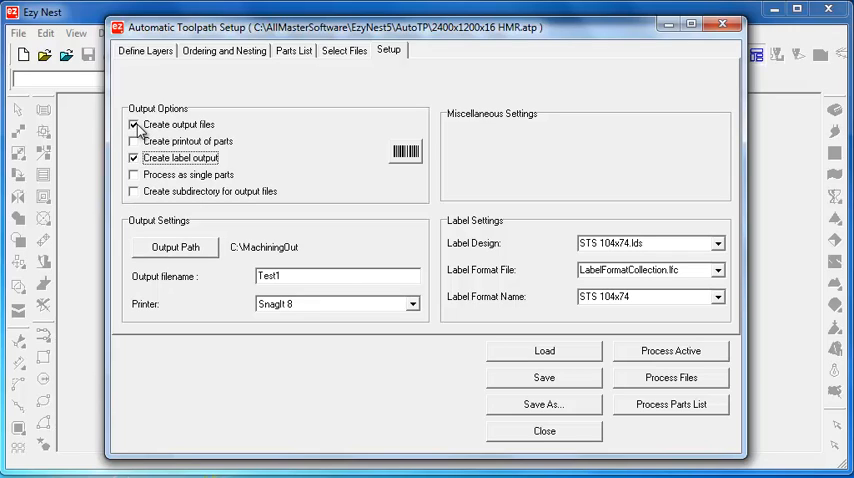
{"action": "left_click", "coordinate": [132, 124]}
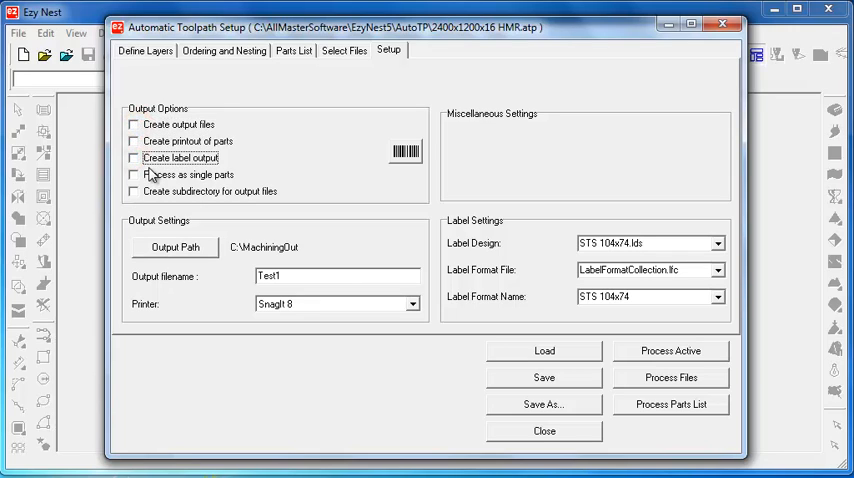
{"action": "left_click", "coordinate": [132, 158]}
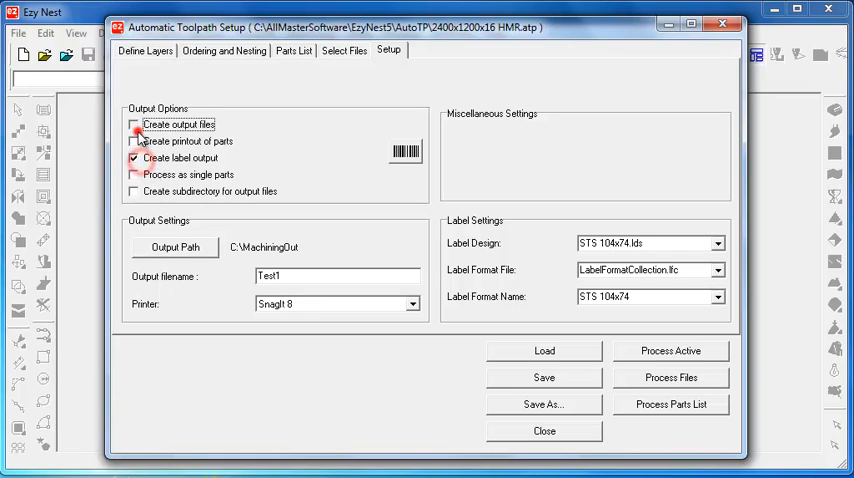
{"action": "left_click", "coordinate": [132, 124]}
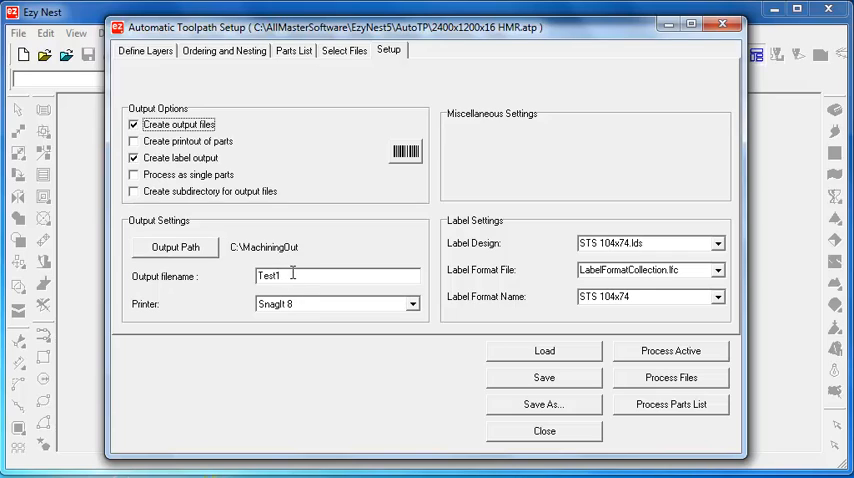
Replace the output filename Test1 with JobName, keeping Snagit 8 as the printer.
{"action": "double_click", "coordinate": [276, 276]}
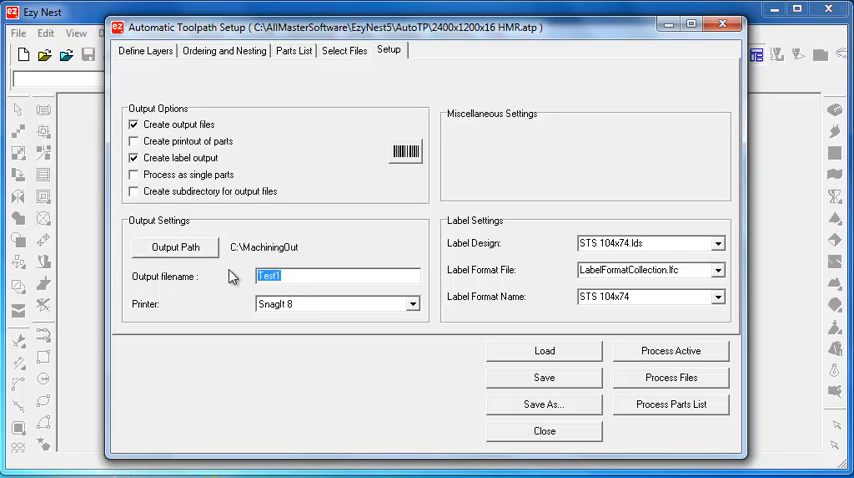
{"action": "type", "text": "Job"}
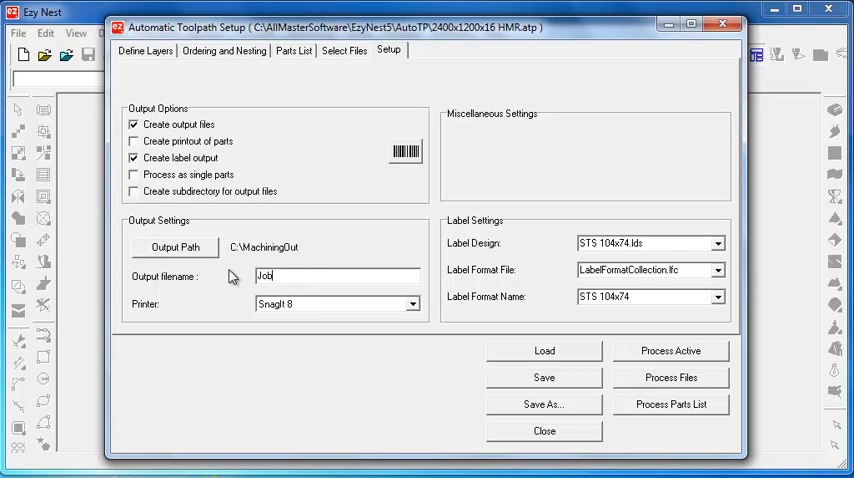
{"action": "type", "text": "Name"}
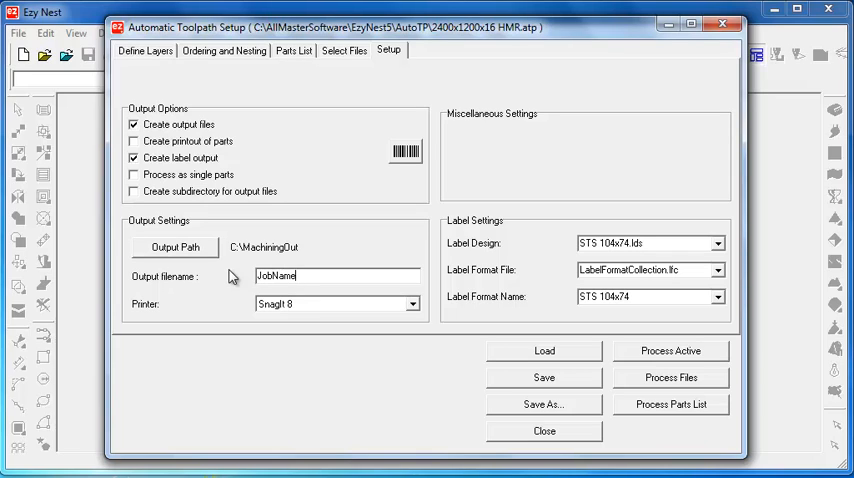
{"action": "left_click", "coordinate": [412, 304]}
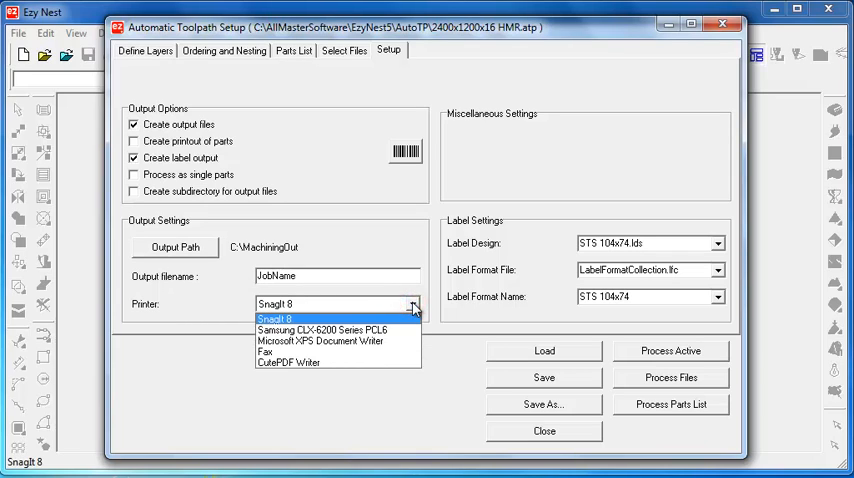
{"action": "left_click", "coordinate": [276, 318]}
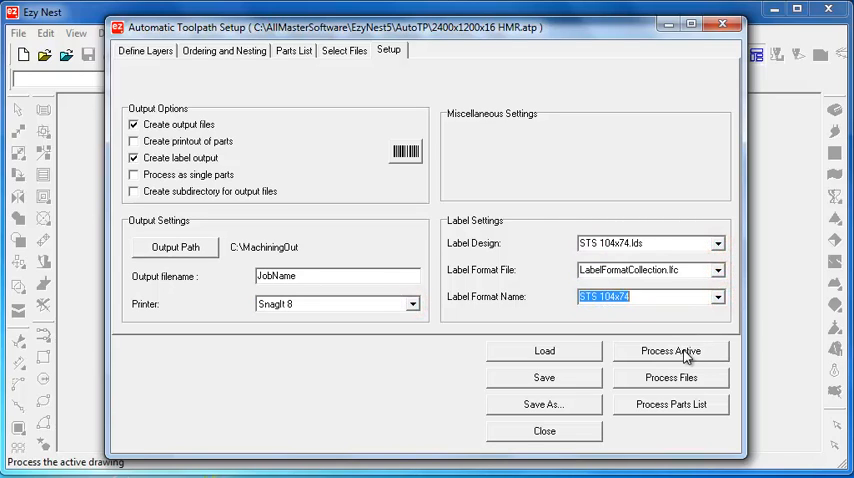
{"action": "mouse_move", "coordinate": [308, 76]}
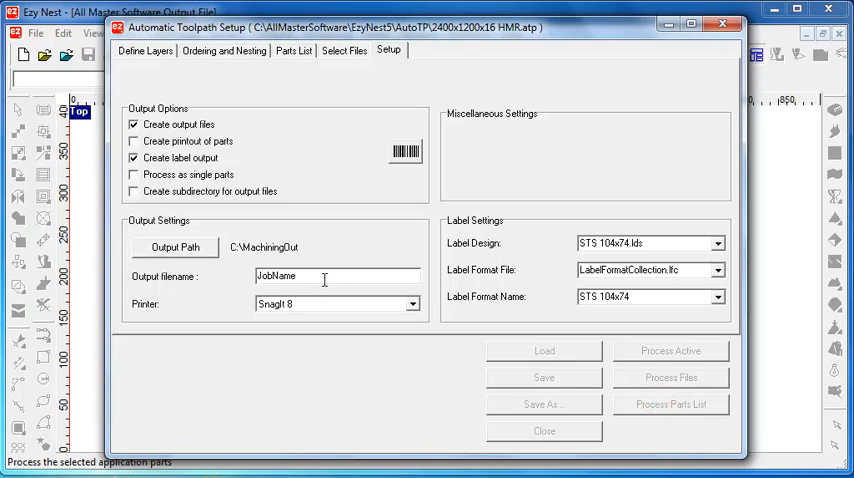
Run Process Active and close the setup to show the five nested cabinet parts on the sheet.
{"action": "left_click", "coordinate": [544, 348]}
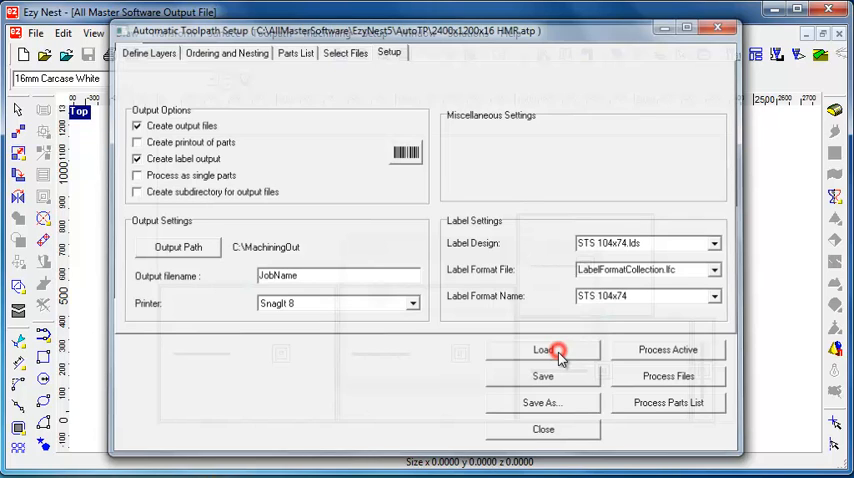
{"action": "left_click", "coordinate": [544, 348]}
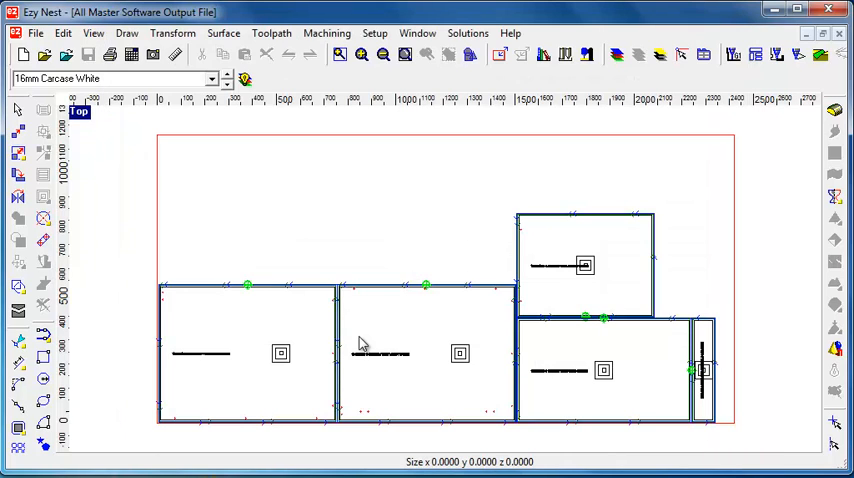